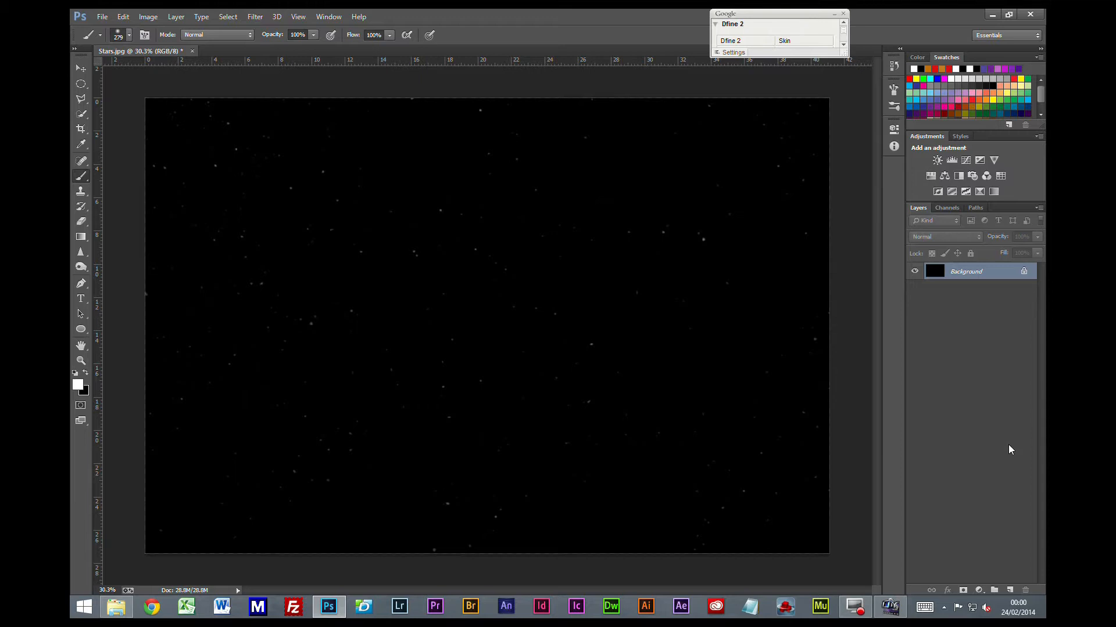
mouse_move(997, 382)
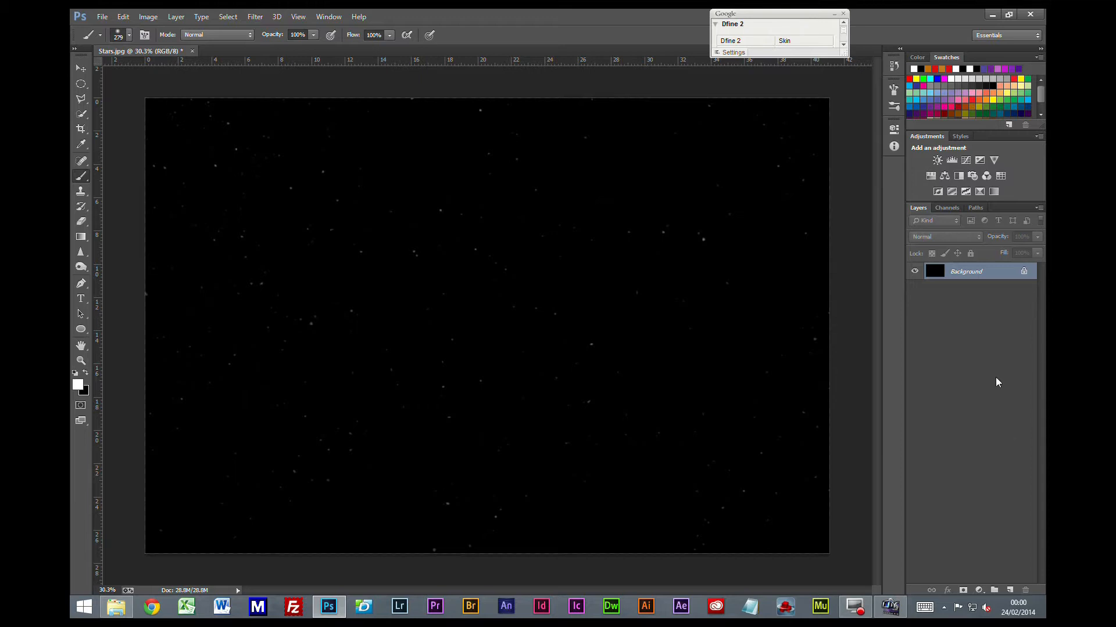
mouse_move(784, 287)
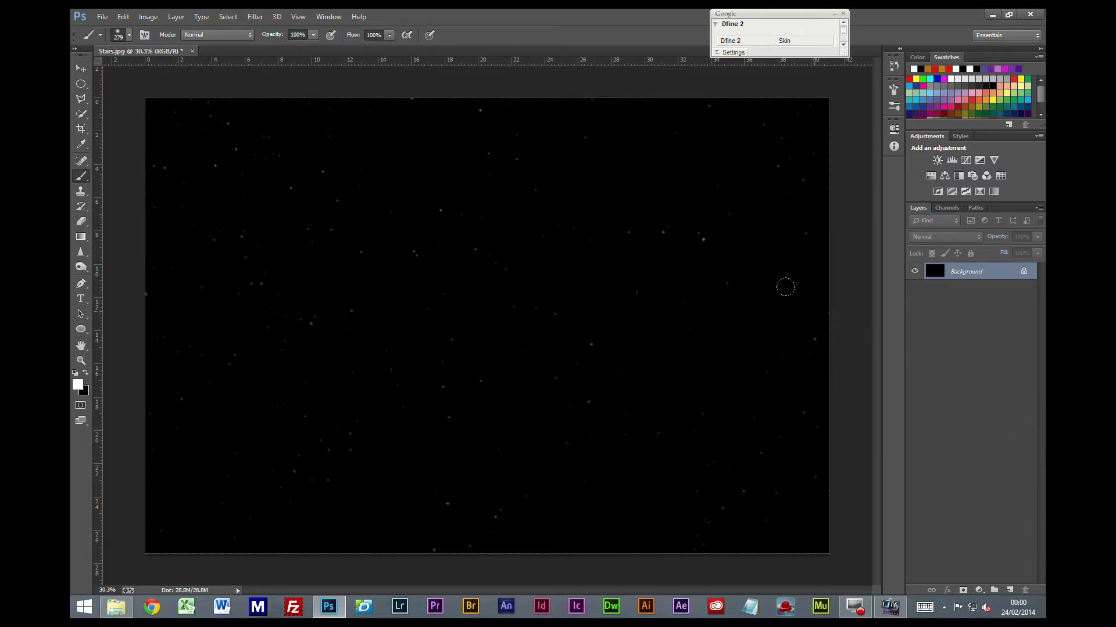
mouse_move(340, 326)
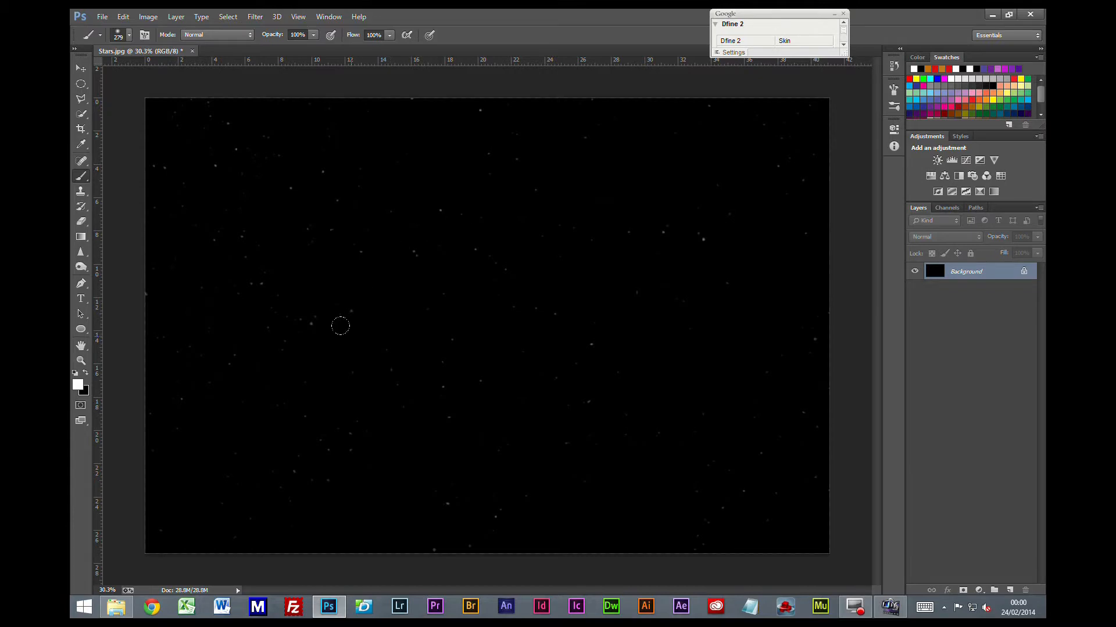
mouse_move(1017, 303)
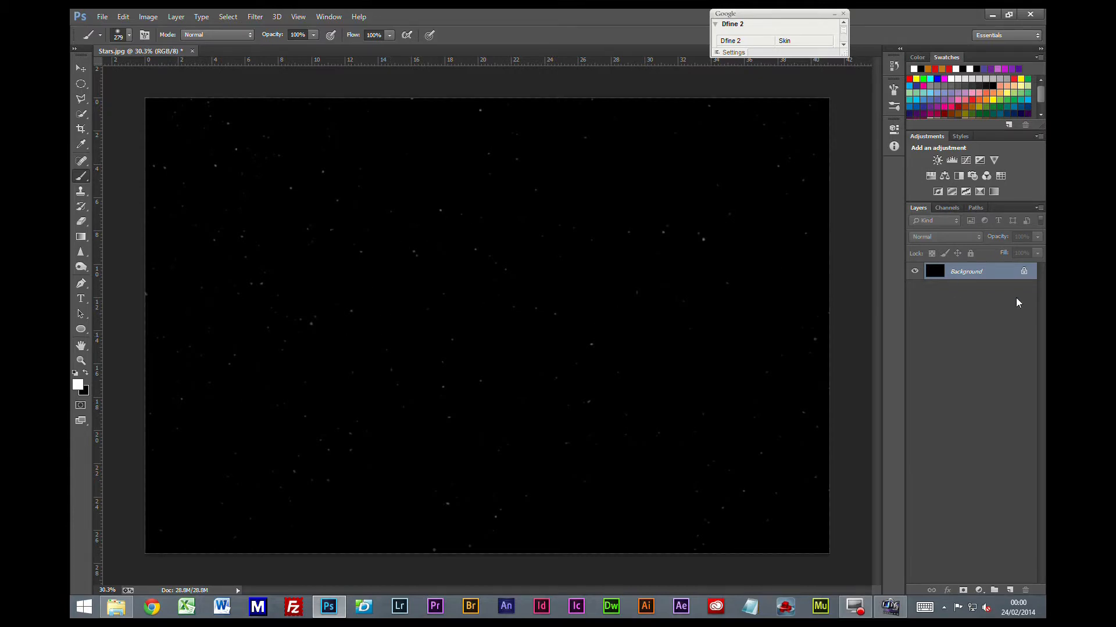
mouse_move(932, 342)
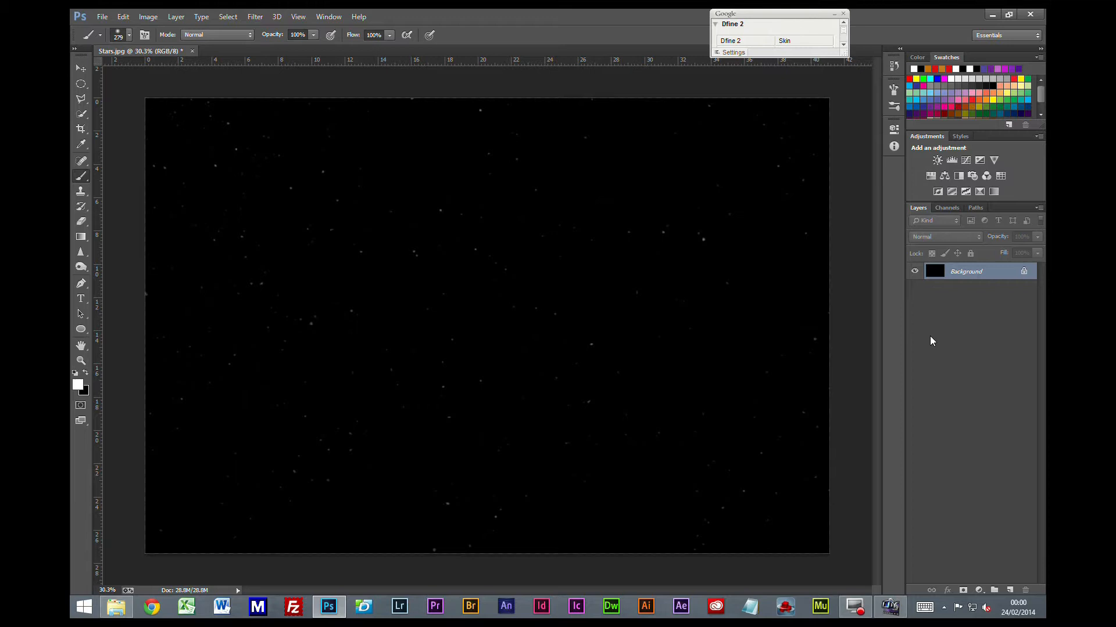
mouse_move(506, 247)
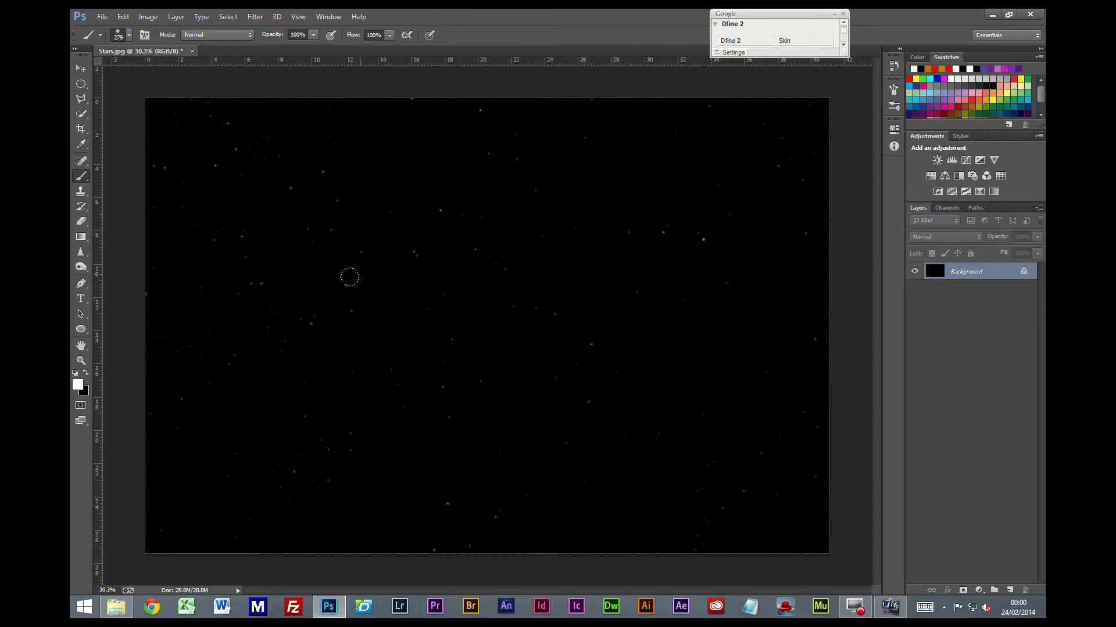
mouse_move(1006, 481)
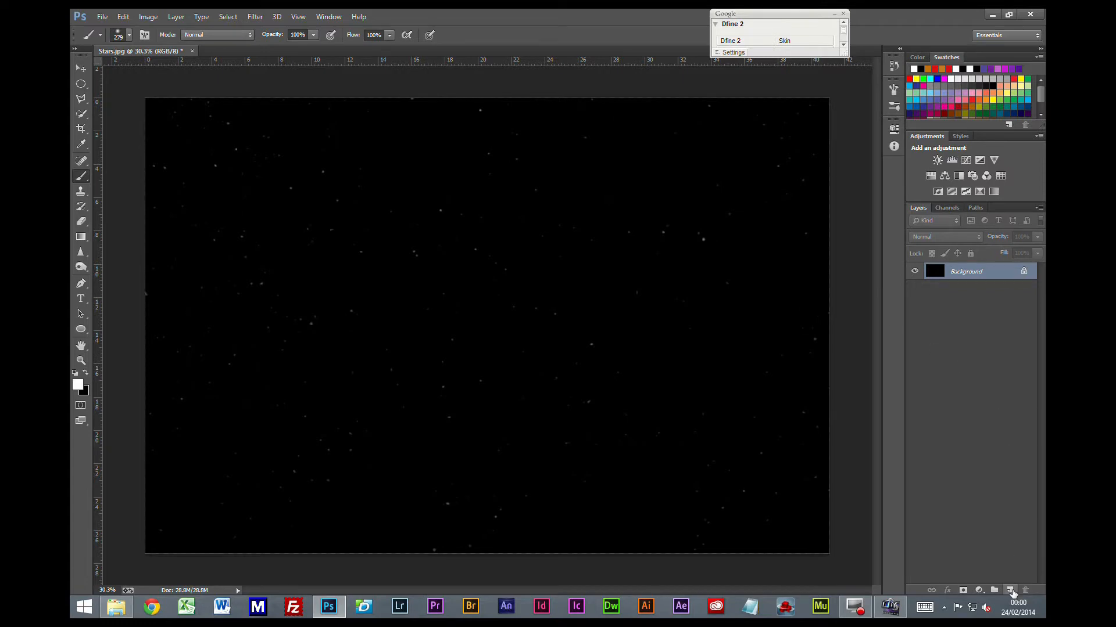
Add a new empty layer above the stars blending in Screen mode.
left_click(1010, 591)
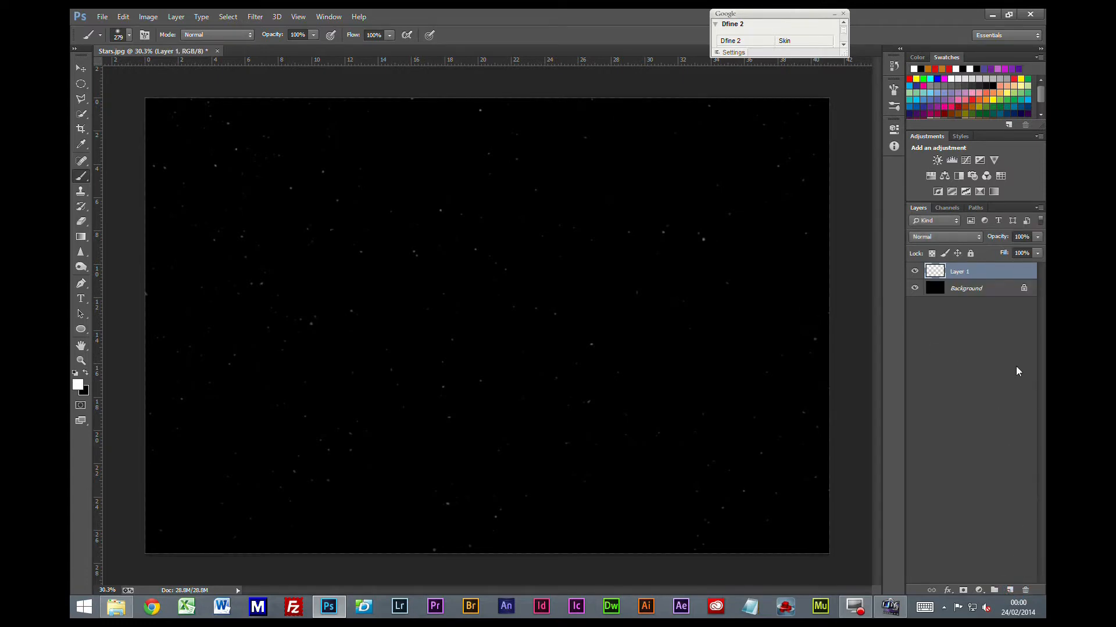
left_click(945, 236)
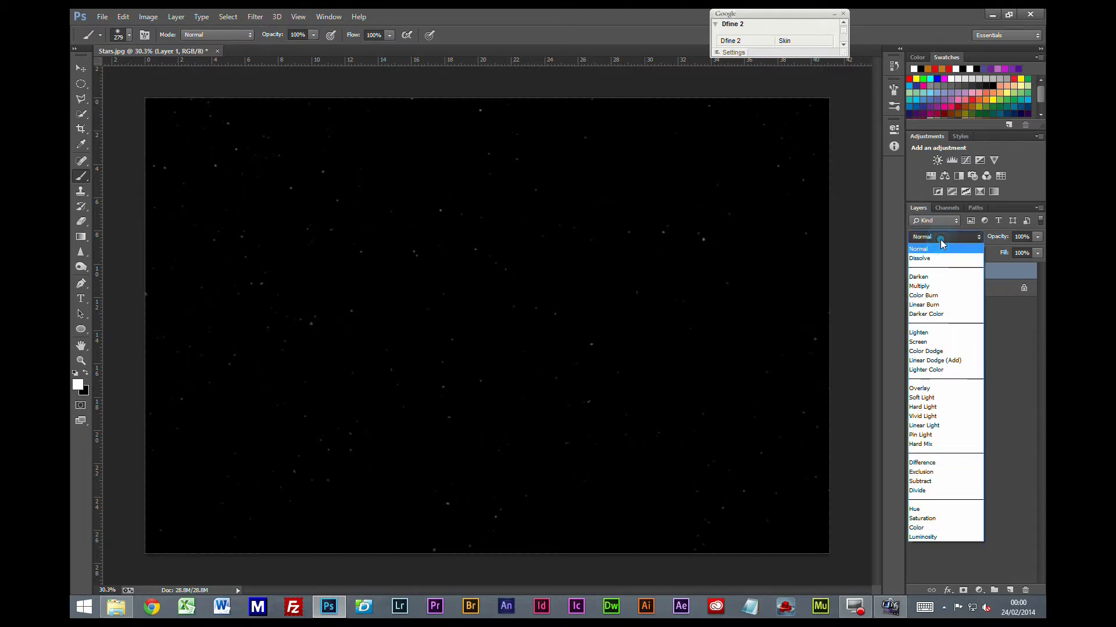
left_click(918, 341)
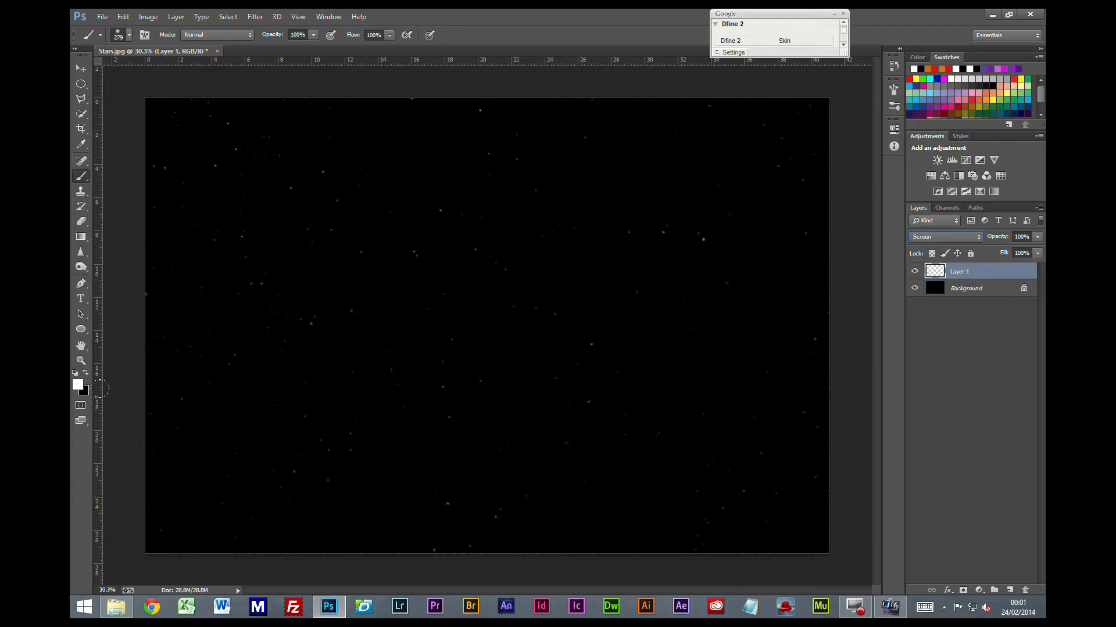
Make a deep red (c81b1b) the foreground painting colour.
left_click(78, 385)
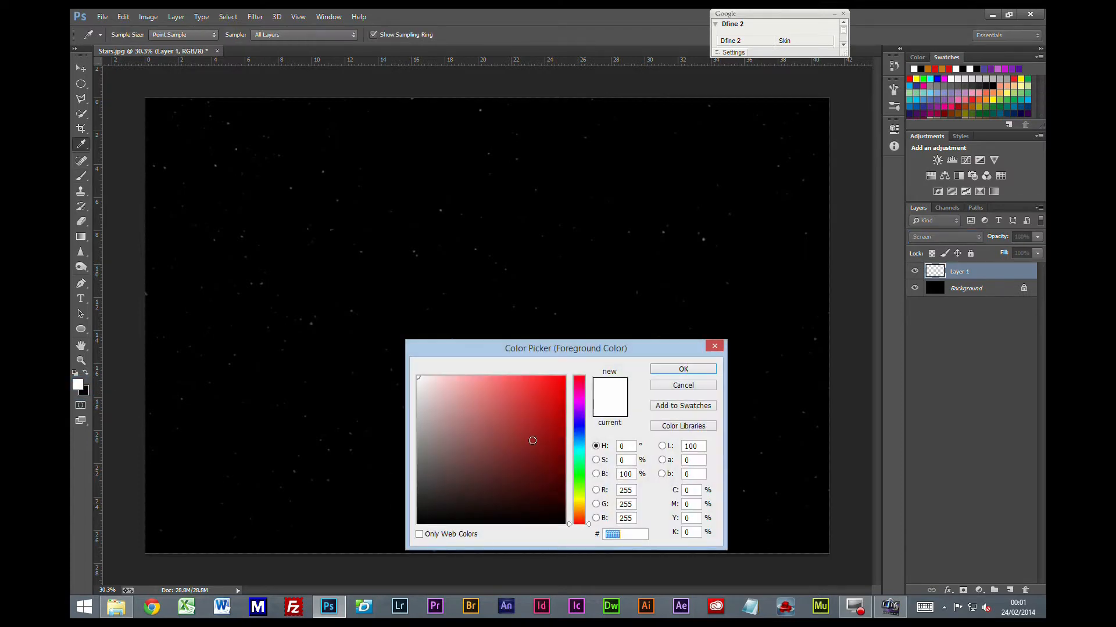
left_click(529, 419)
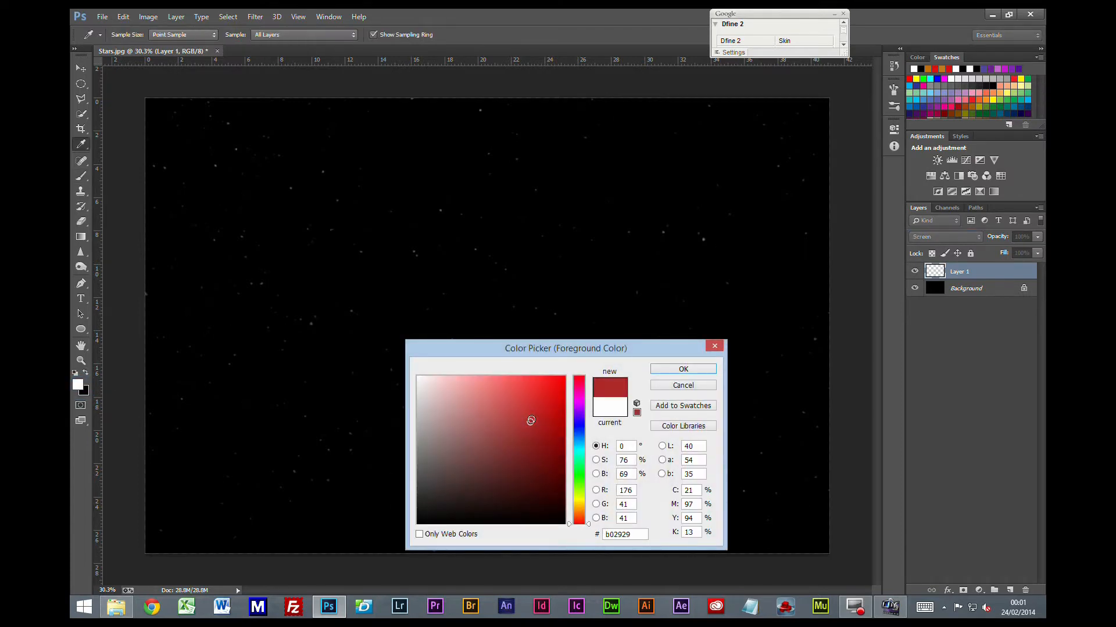
left_click(544, 408)
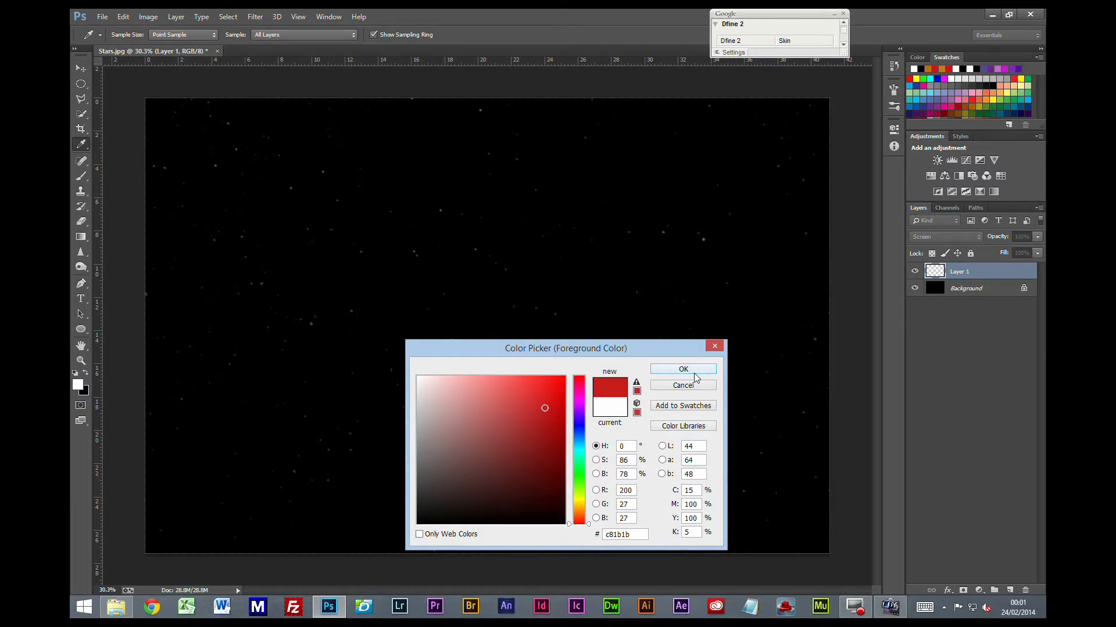
left_click(682, 369)
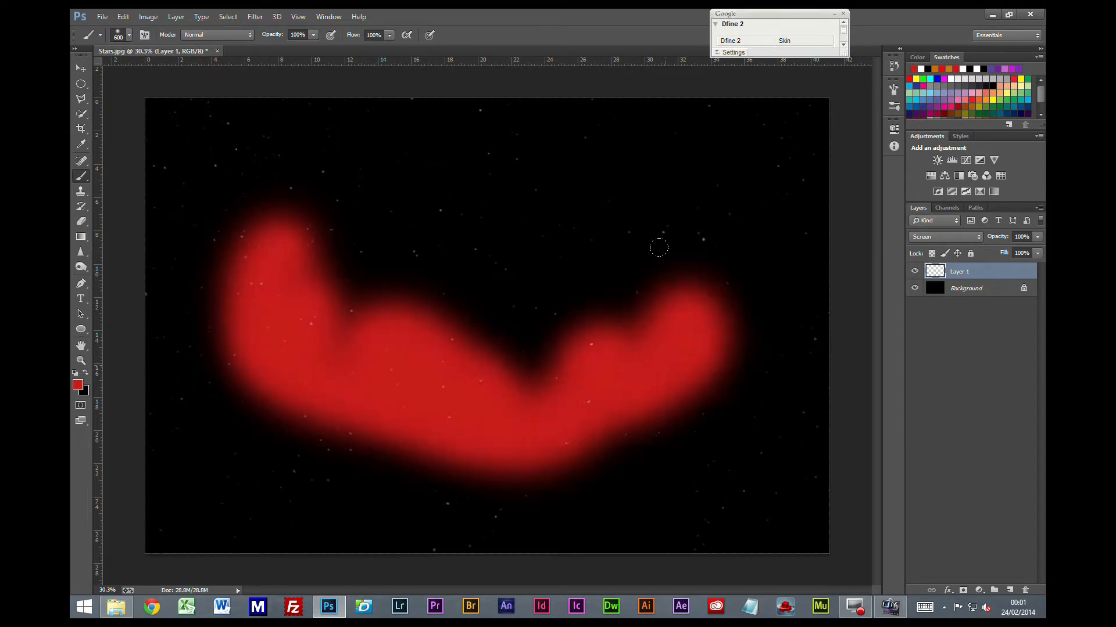
Paint a broad soft red swath over the stars, then switch the foreground colour to orange.
left_click_drag(658, 247, 573, 265)
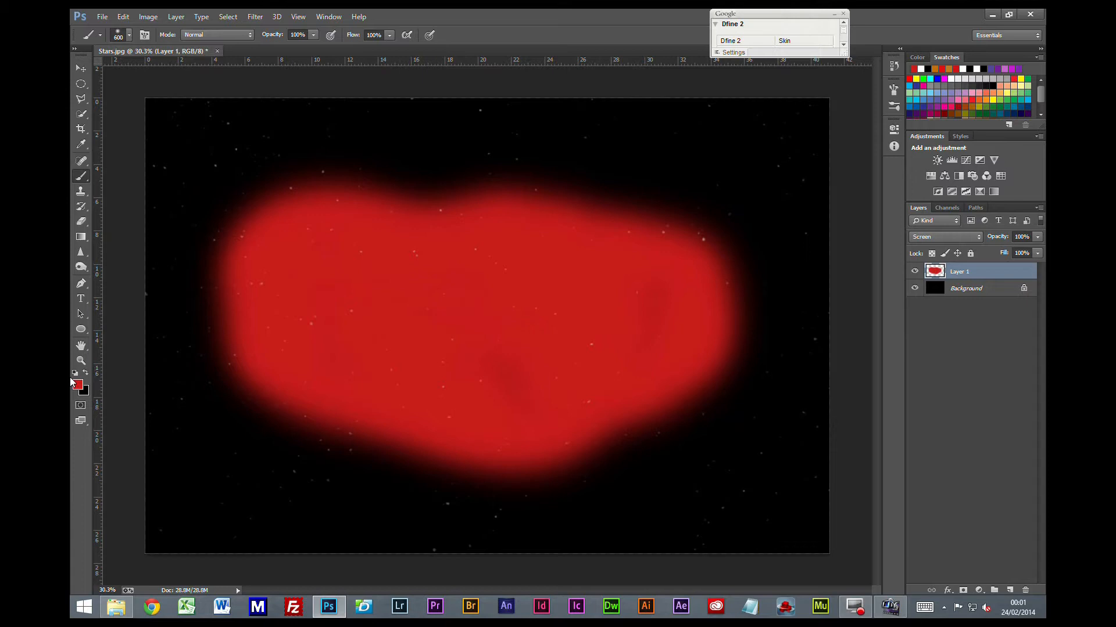
left_click(77, 385)
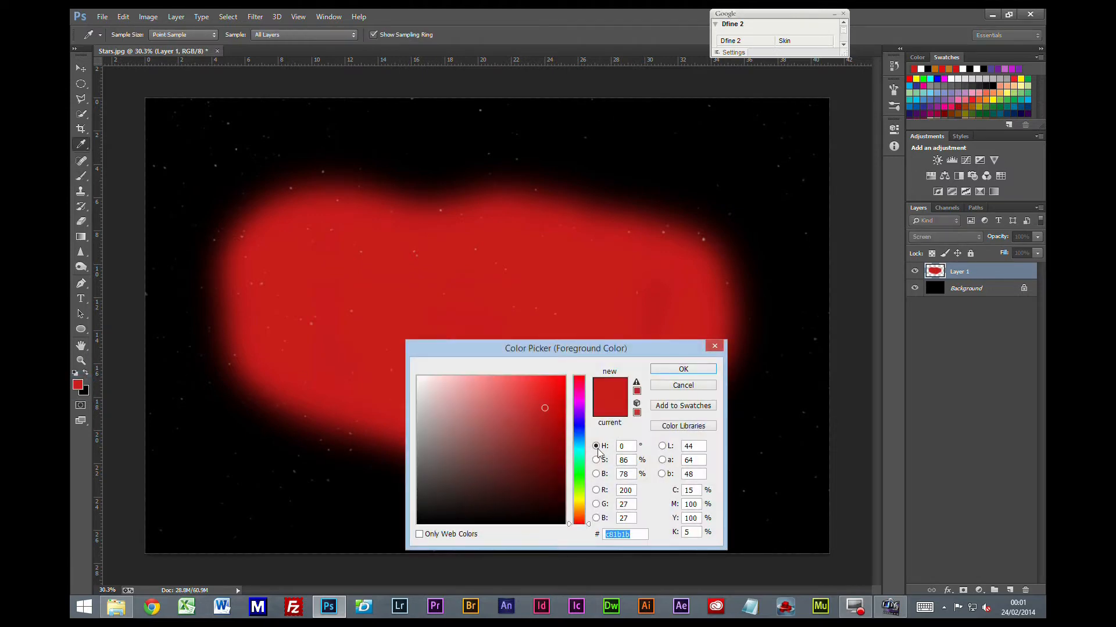
mouse_move(577, 516)
type("e99722")
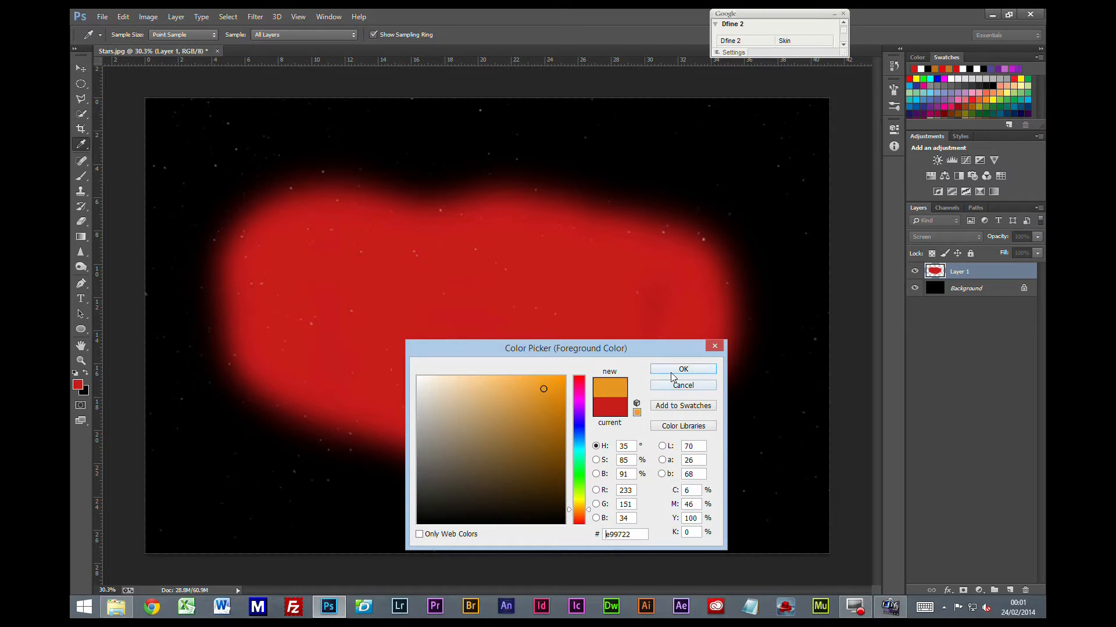
left_click(682, 368)
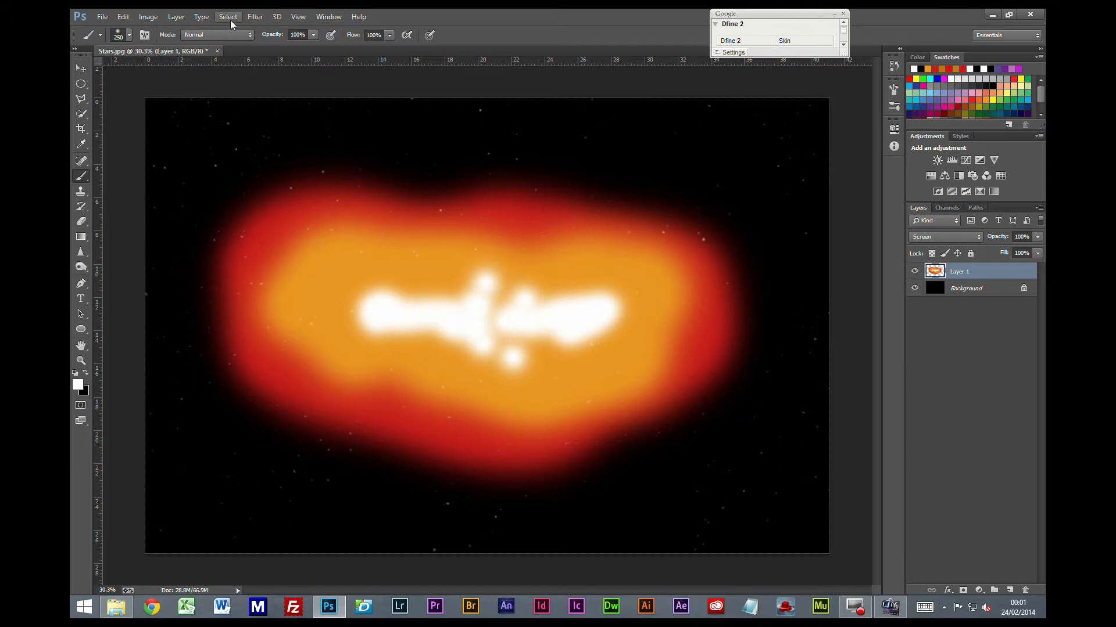
Apply a Gaussian Blur of about 189 pixels to melt the cloud into a diffuse glow.
left_click(255, 16)
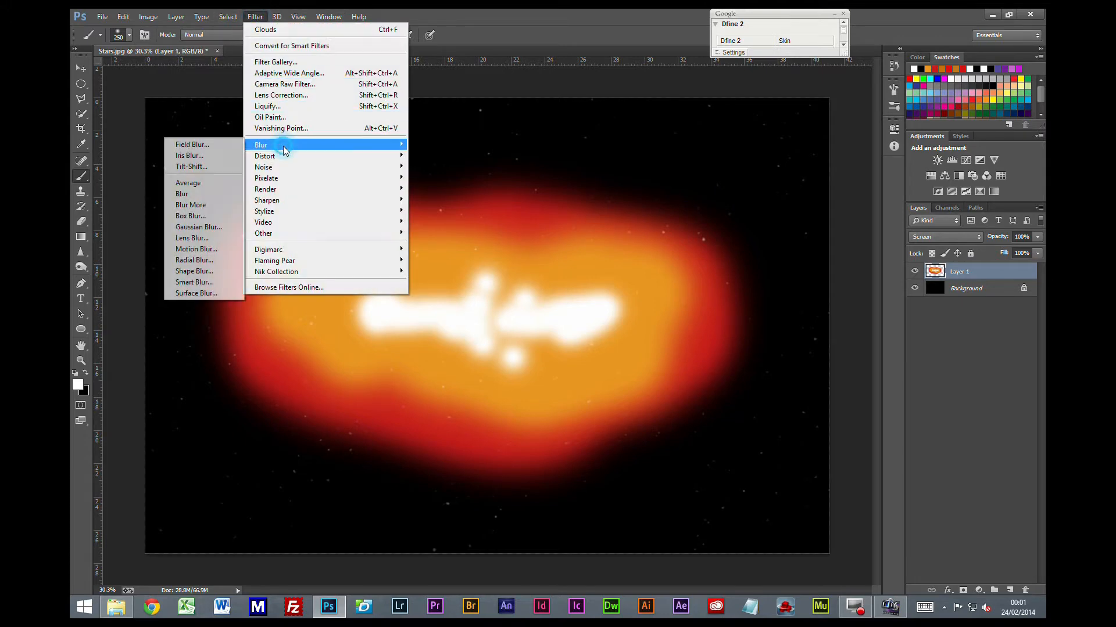
left_click(198, 227)
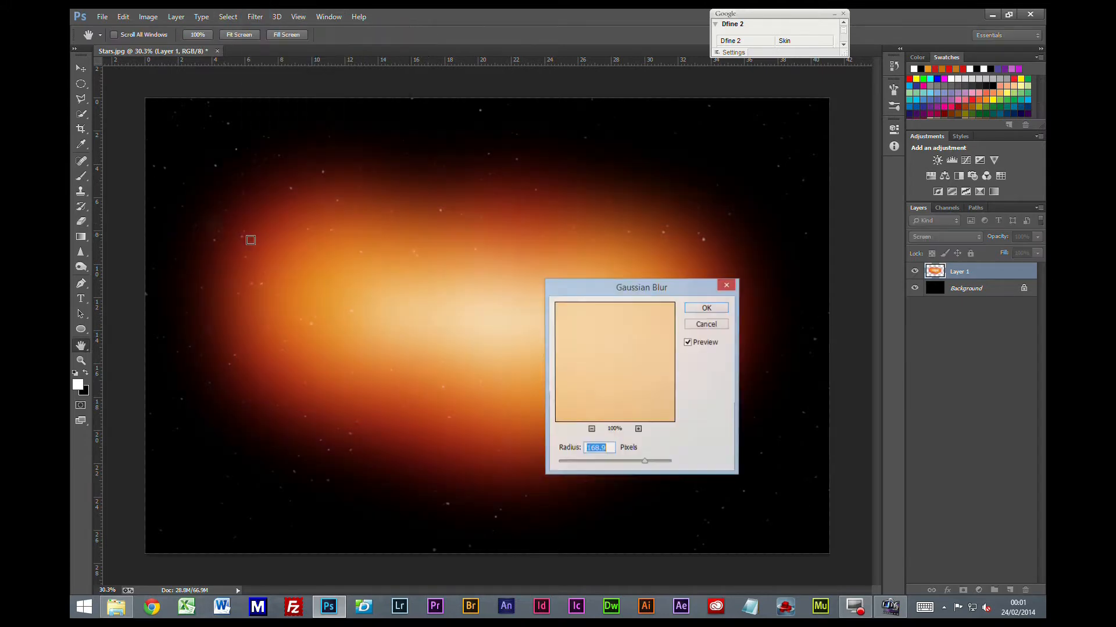
left_click_drag(643, 462, 646, 464)
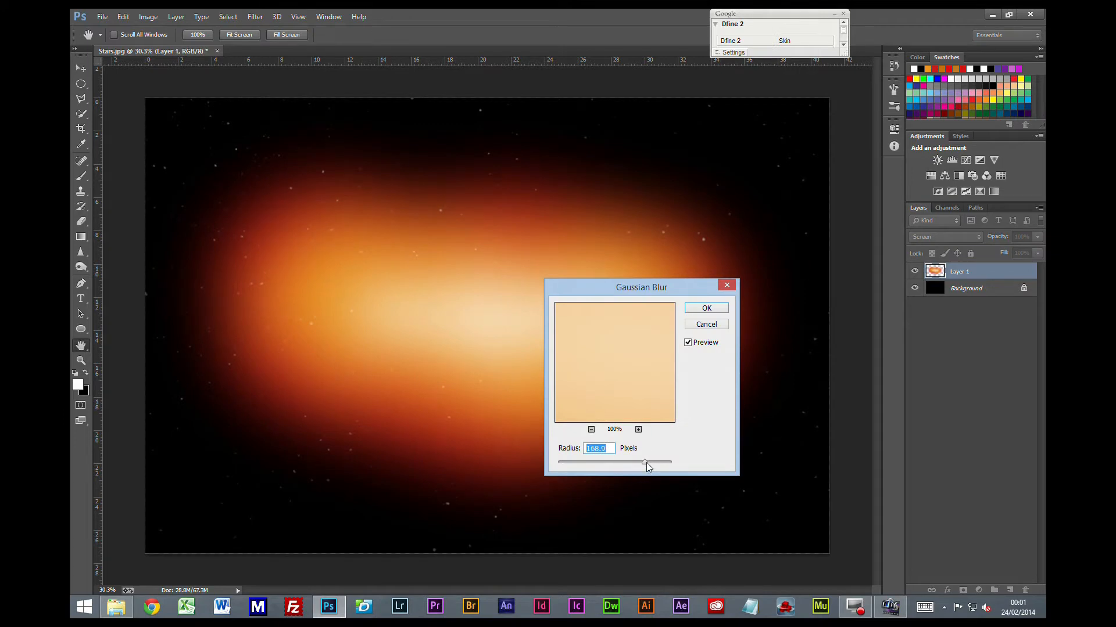
left_click_drag(644, 462, 648, 463)
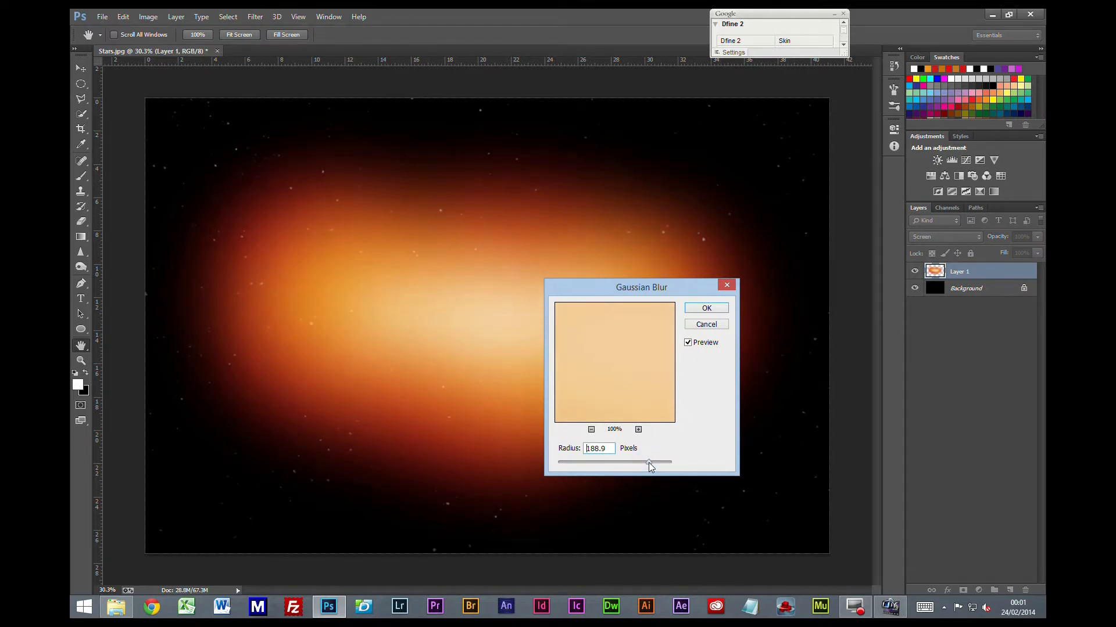
triple_click(596, 449)
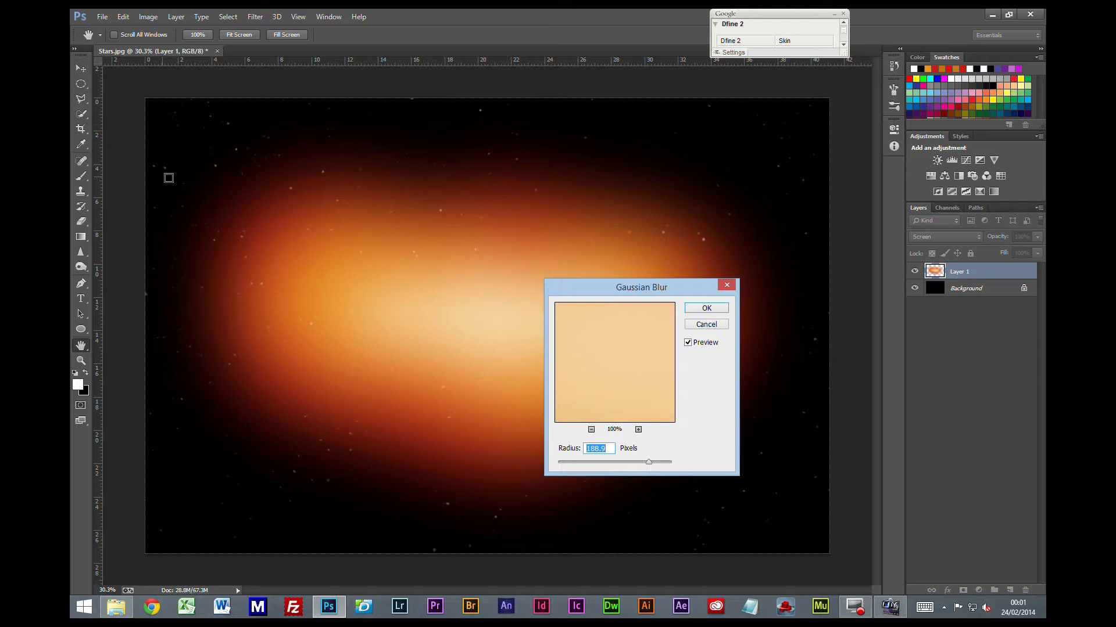
mouse_move(557, 486)
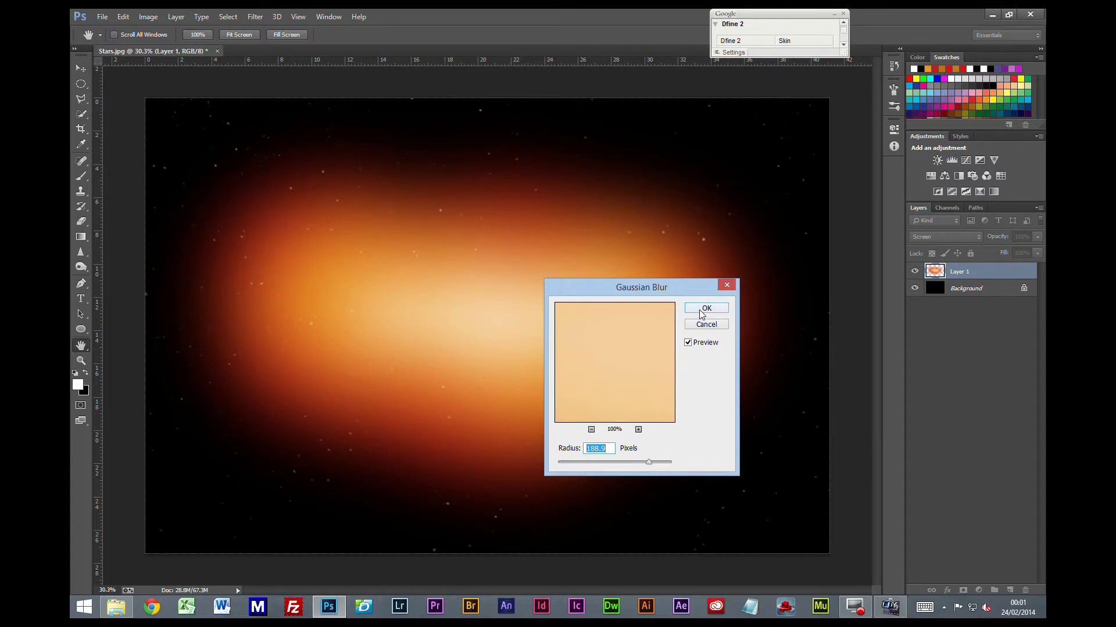
left_click(706, 308)
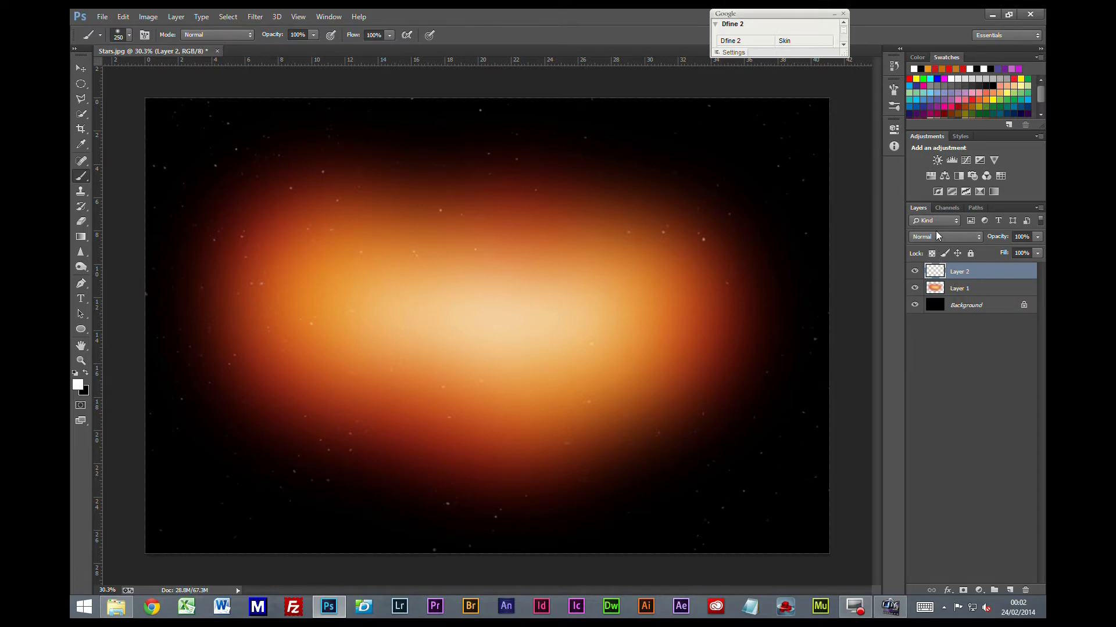
Blend Layer 2 as Color Dodge and render a Clouds texture into it.
left_click(939, 235)
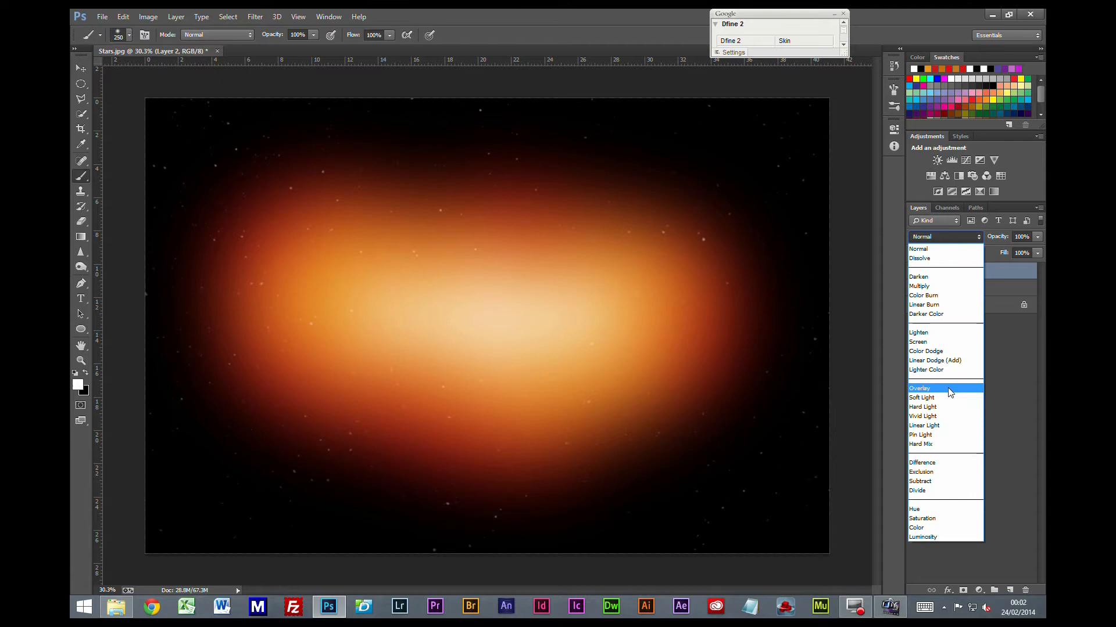
left_click(926, 351)
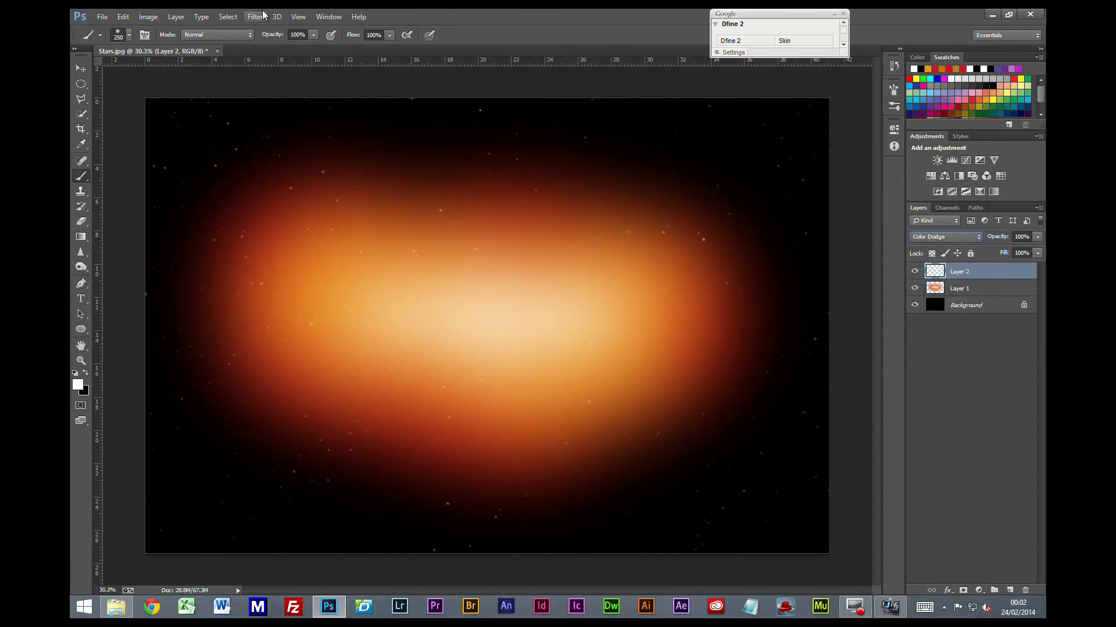
left_click(254, 16)
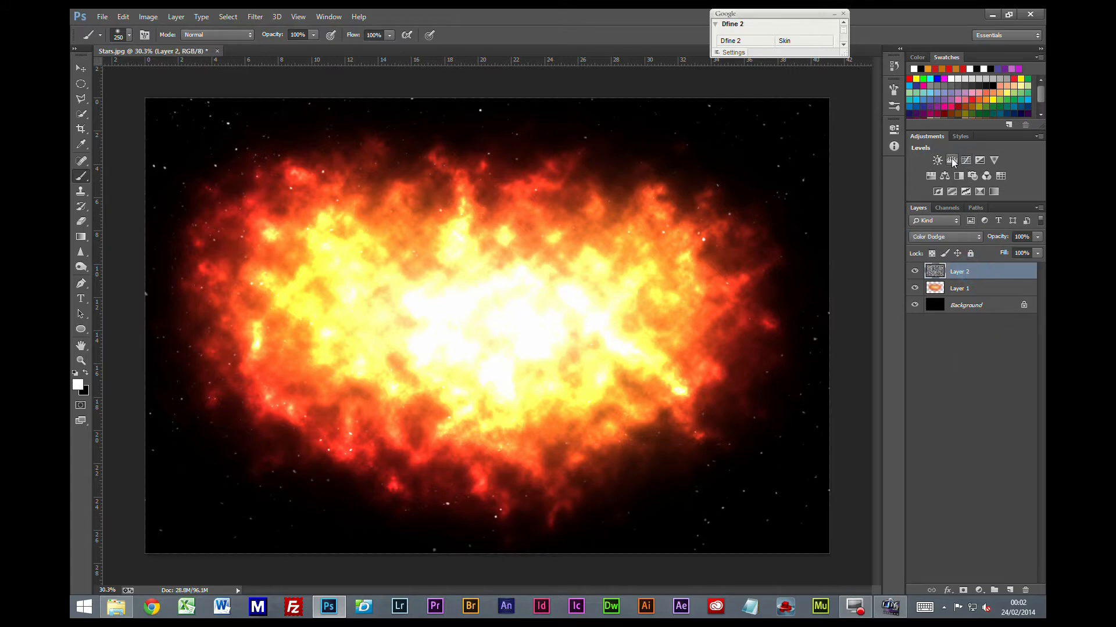
Add a brightening Levels adjustment layer over the cloud, then return to Layer 2.
left_click(951, 160)
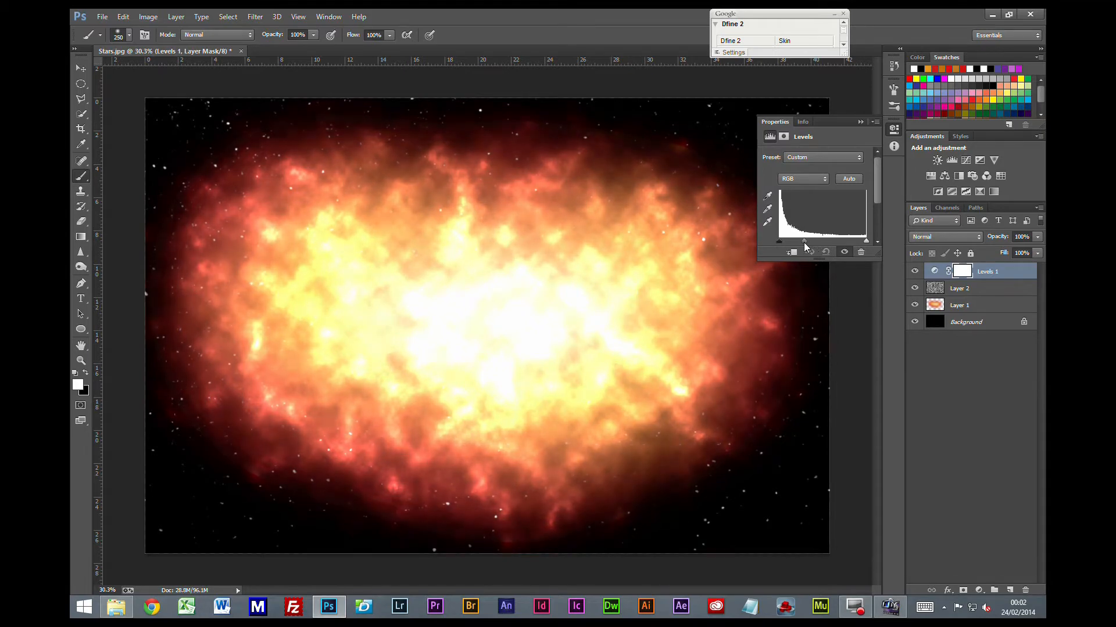
left_click(960, 288)
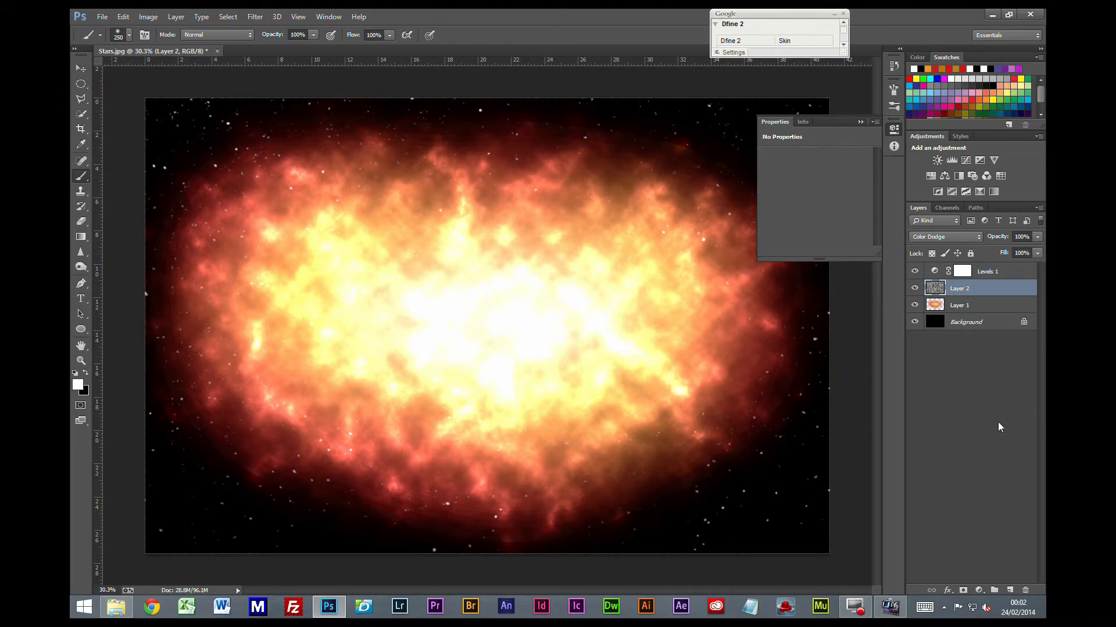
mouse_move(991, 272)
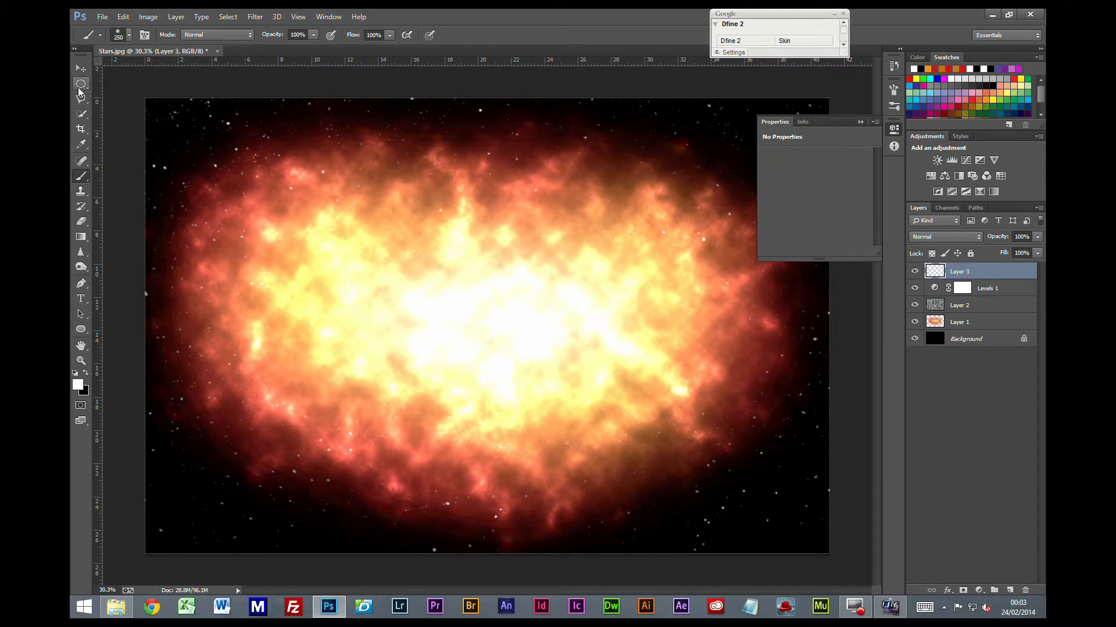
Select a circle over the cloud, fill it with black and move it to the centre.
left_click(80, 84)
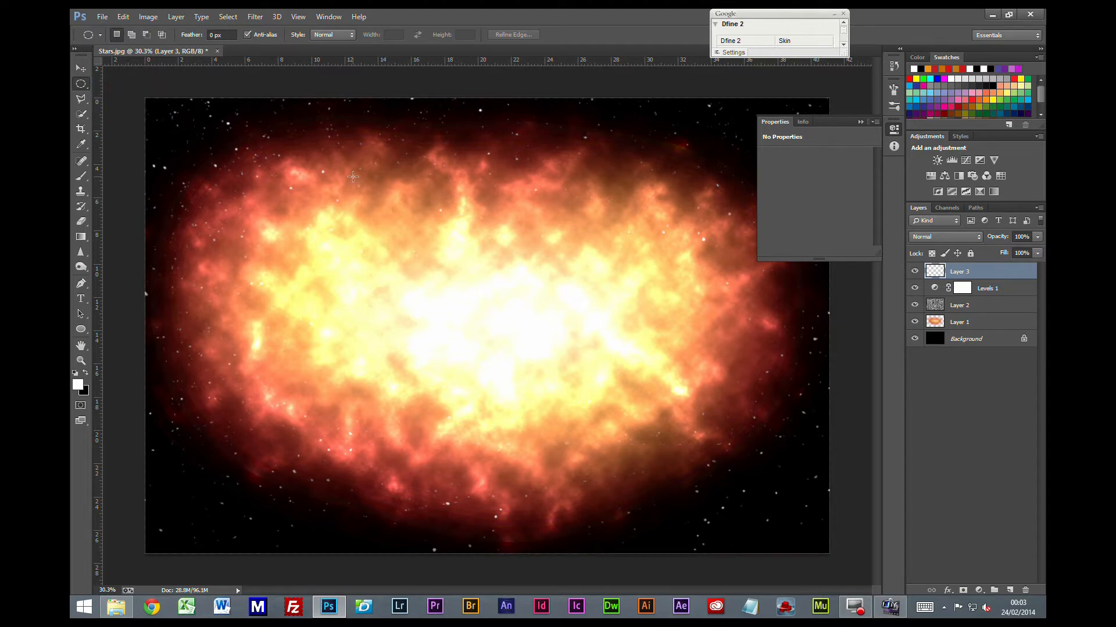
left_click_drag(352, 174, 620, 439)
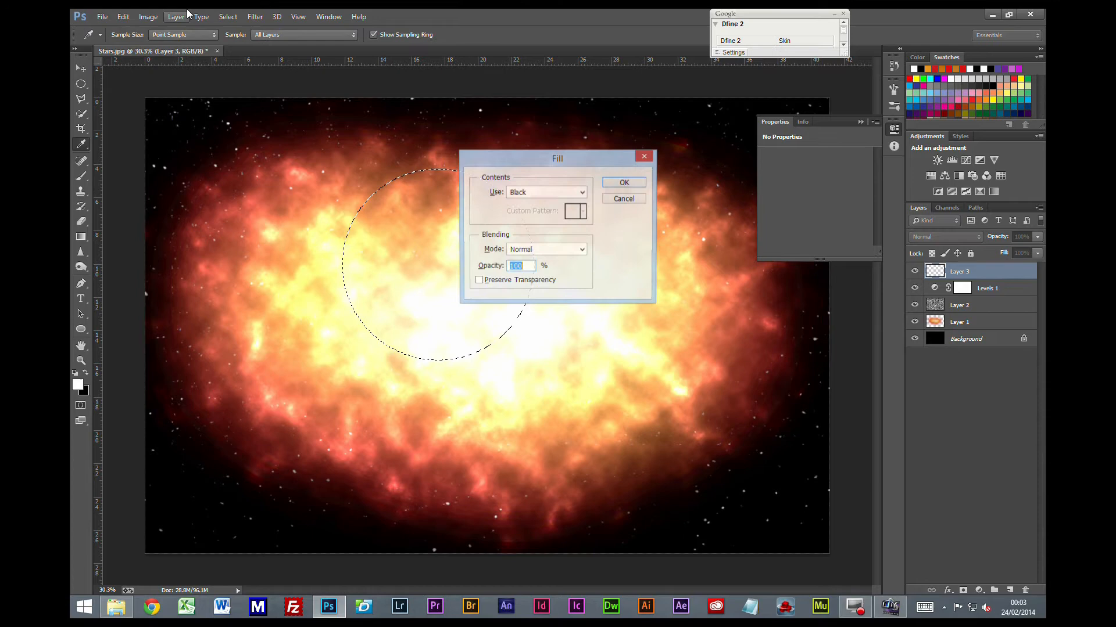
left_click(623, 182)
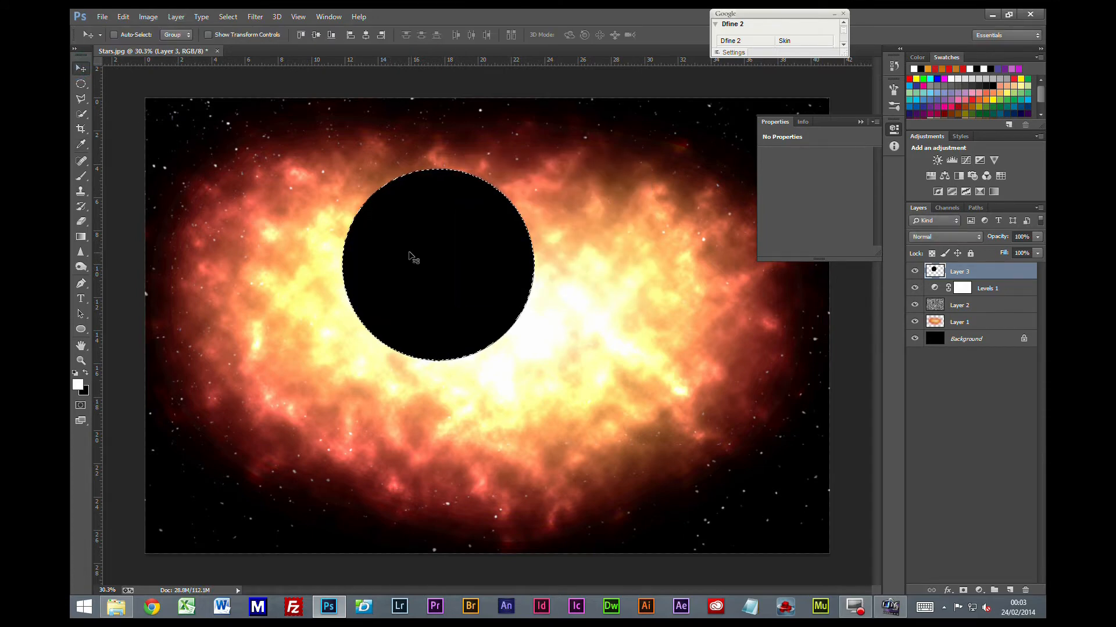
left_click_drag(409, 255, 461, 338)
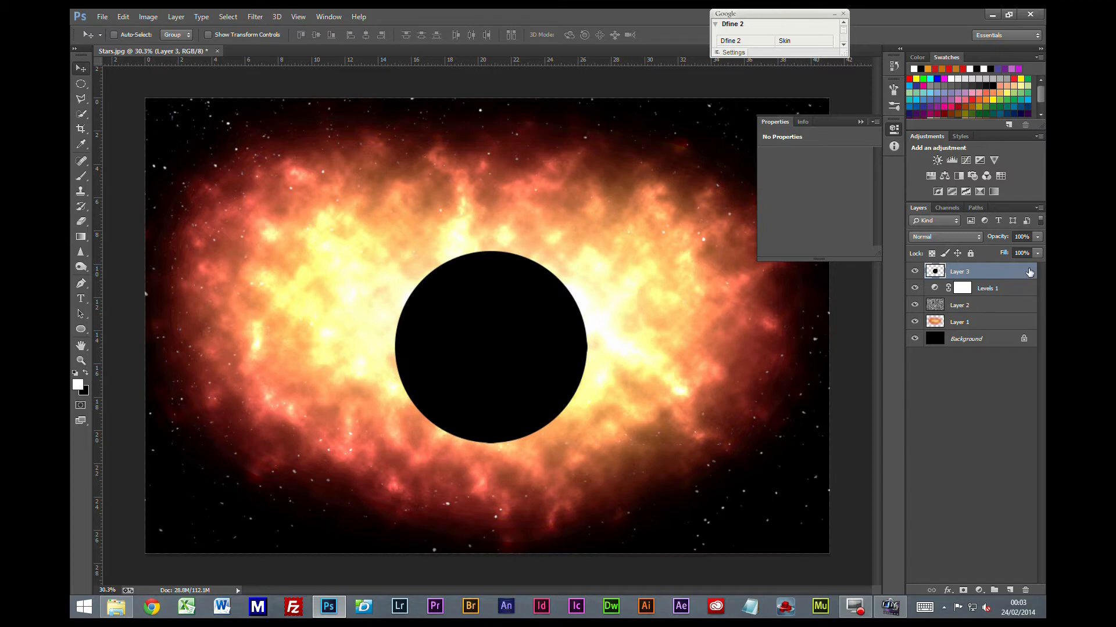
Enable a Satin effect on the circle layer with Normal blend mode.
double_click(968, 270)
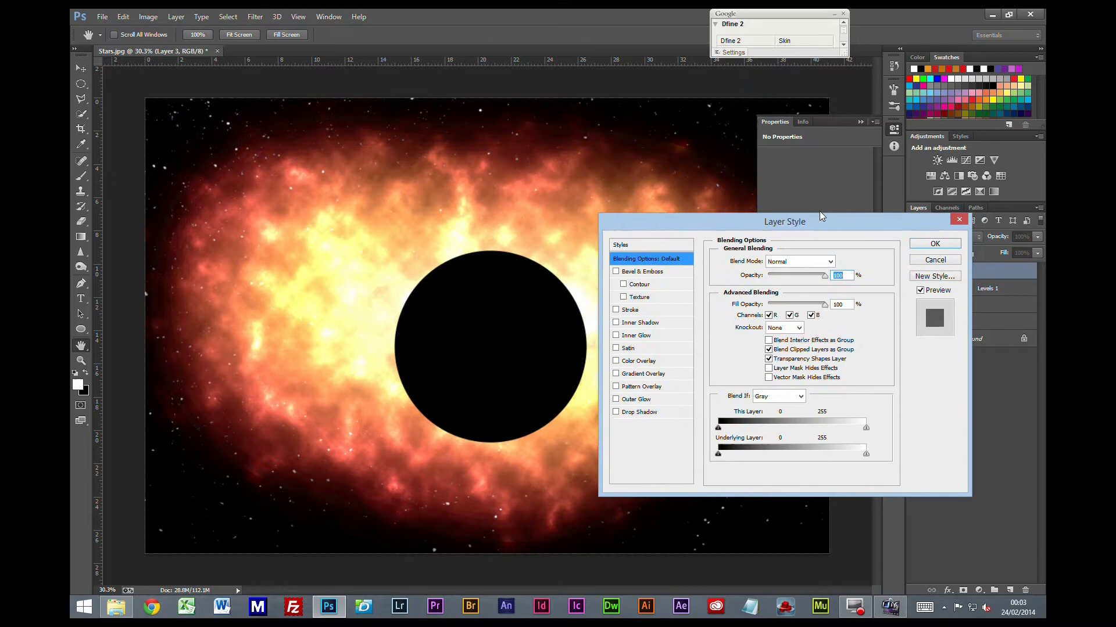
left_click_drag(785, 221, 774, 163)
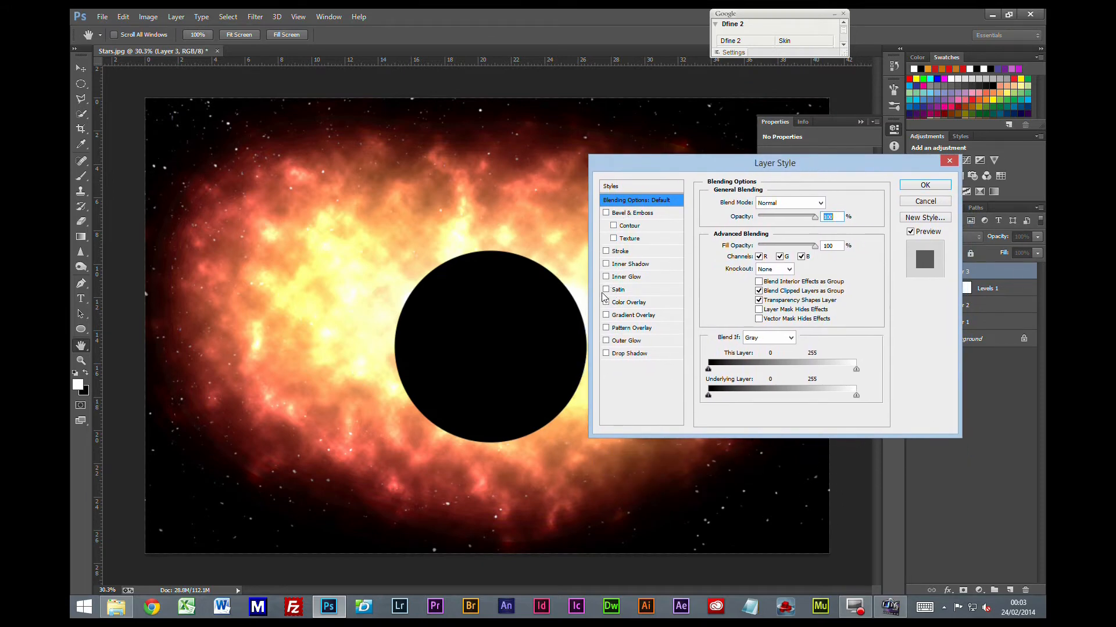
left_click(617, 290)
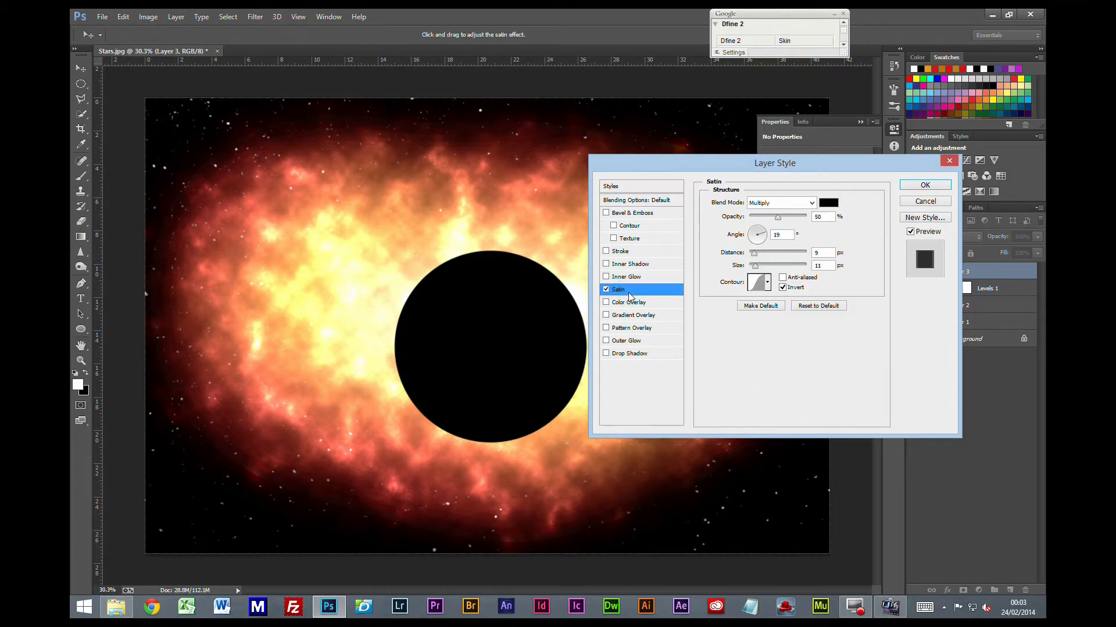
left_click(810, 202)
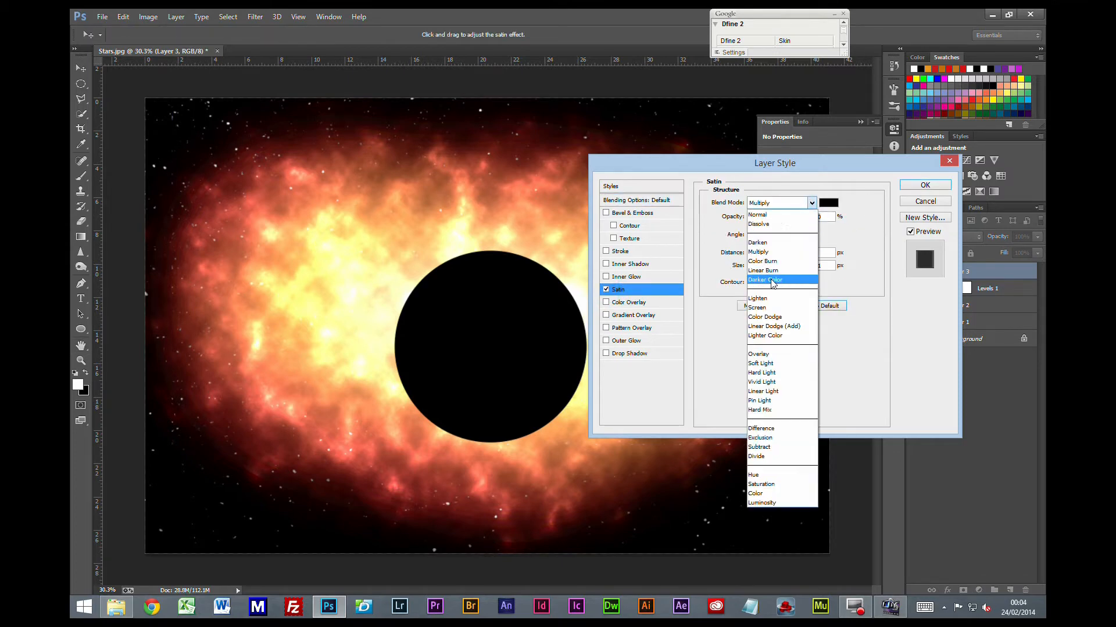
mouse_move(765, 215)
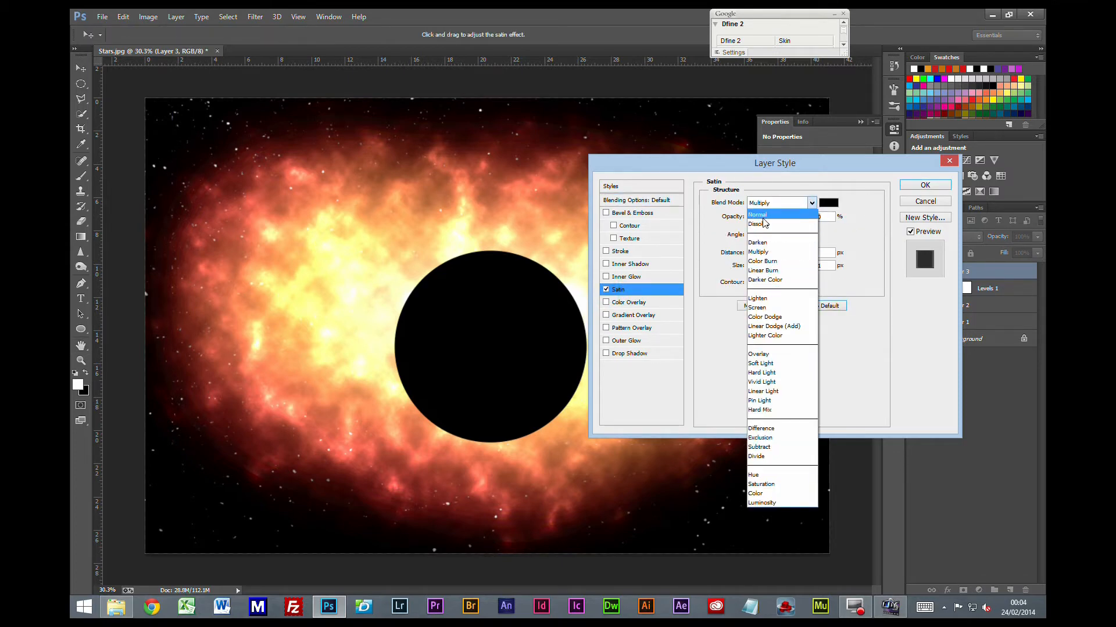
left_click(756, 214)
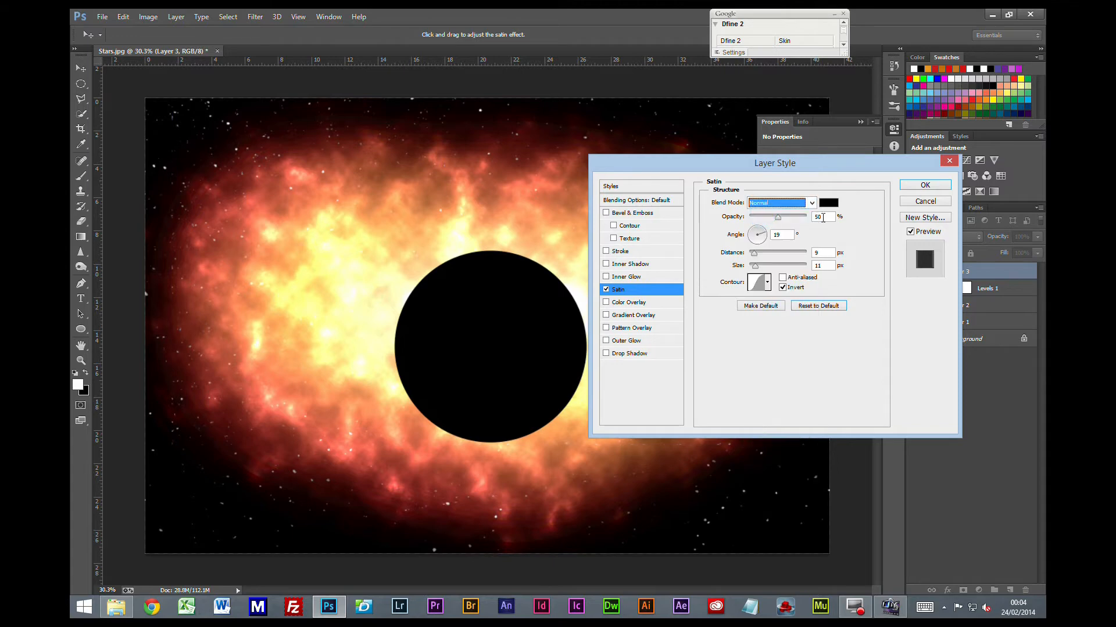
Colour the satin a slightly darker red.
left_click(827, 202)
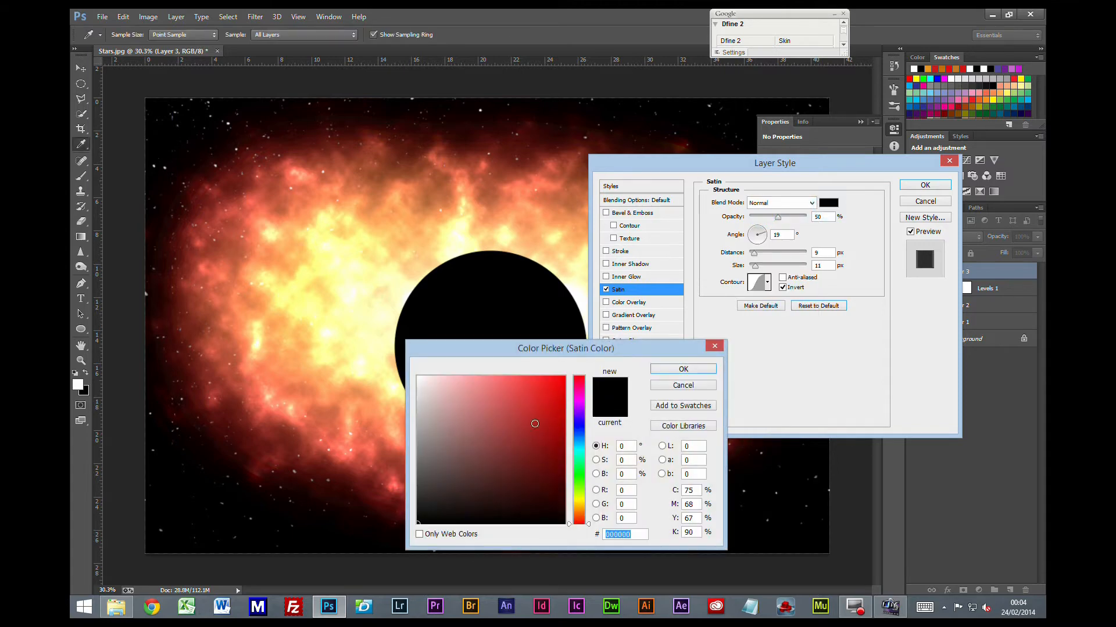
left_click(545, 385)
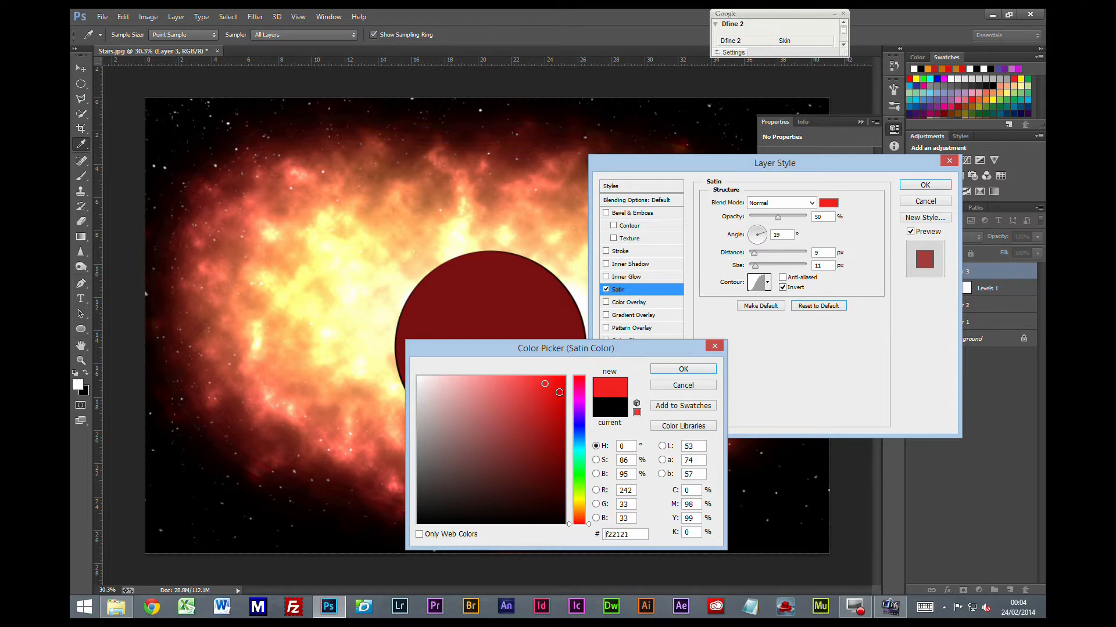
left_click(528, 389)
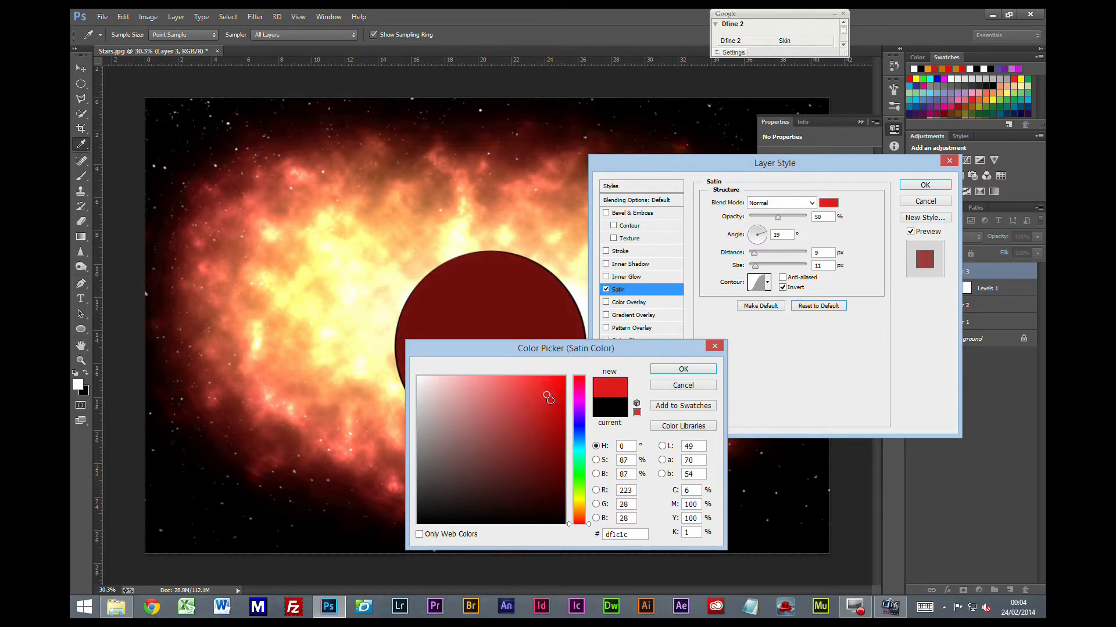
left_click(682, 368)
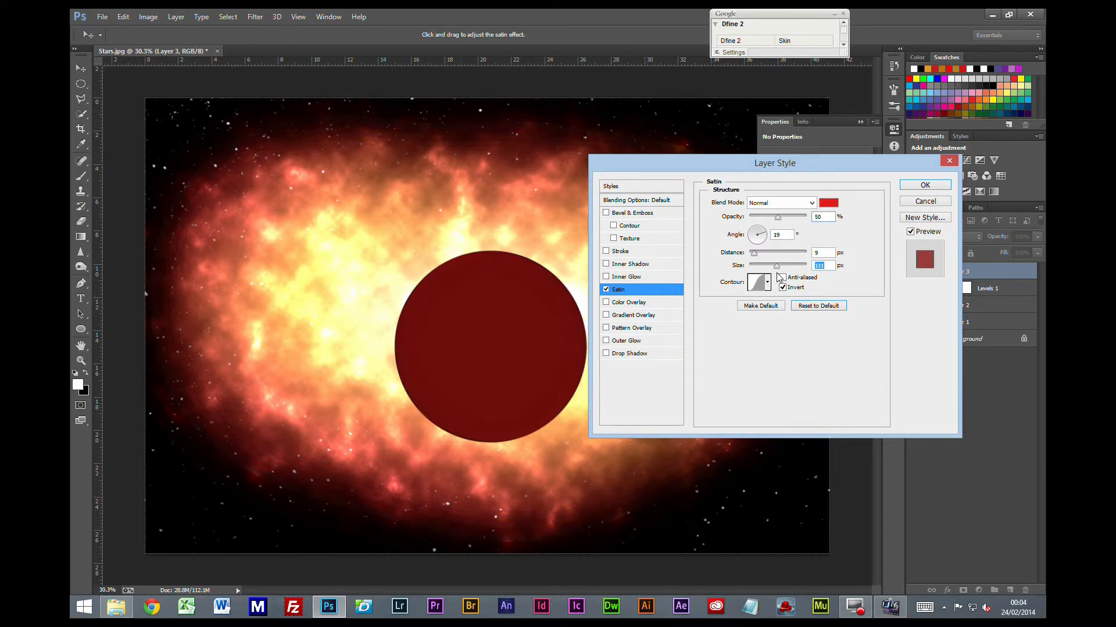
Raise the satin distance and size and lower its opacity to shade the planet, enabling Inner Glow.
left_click_drag(764, 265, 784, 265)
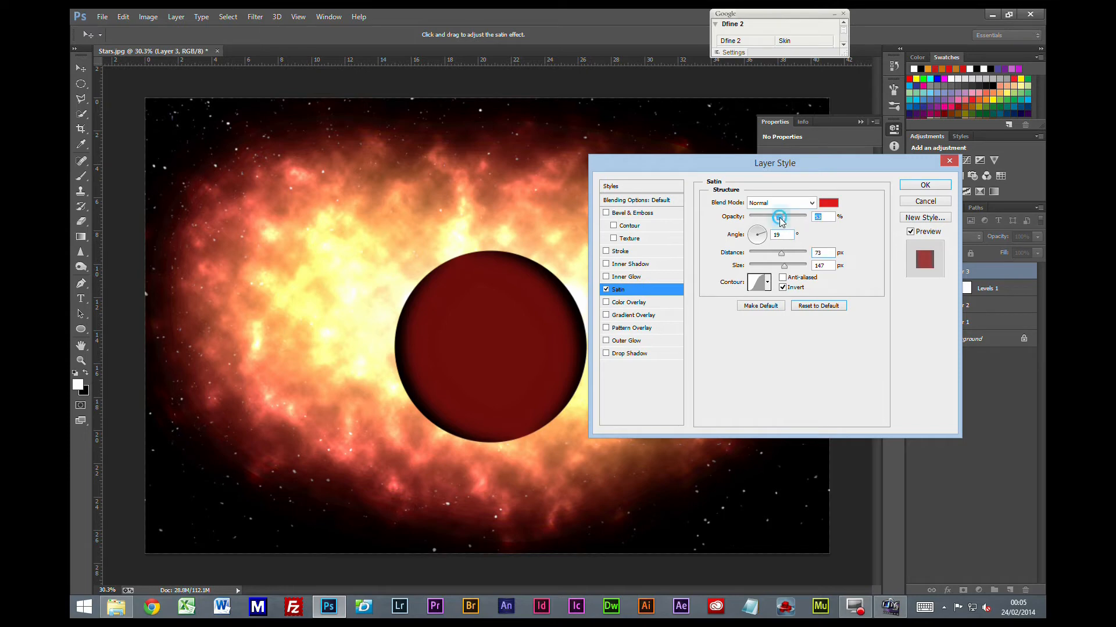
left_click_drag(778, 217, 768, 216)
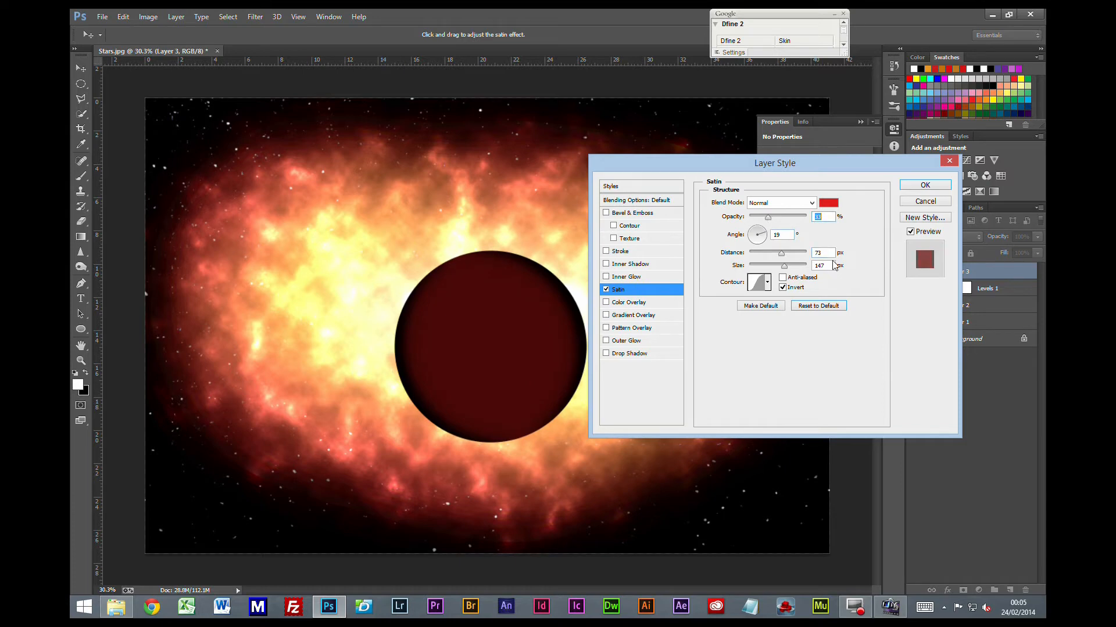
left_click(625, 276)
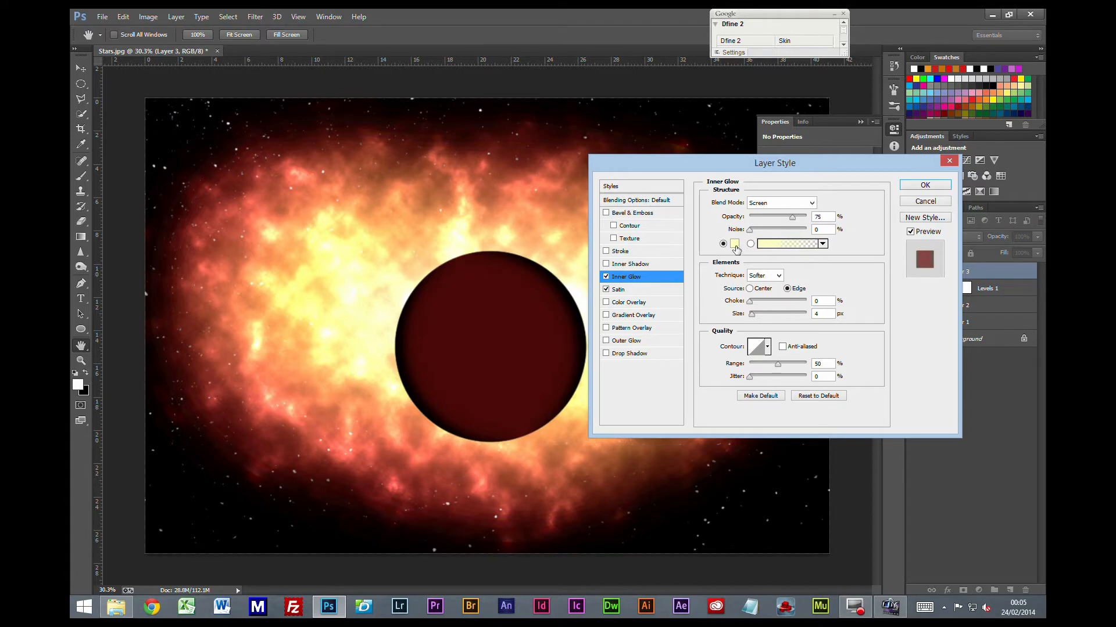
Colour the planet's inner glow a pale orange.
left_click(735, 244)
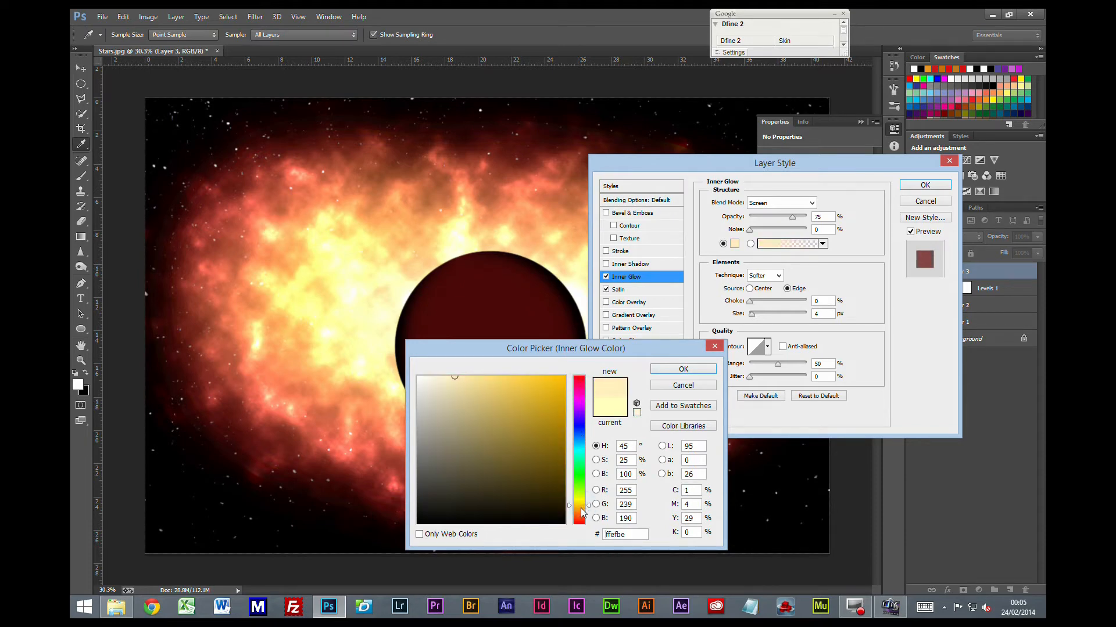
left_click(540, 438)
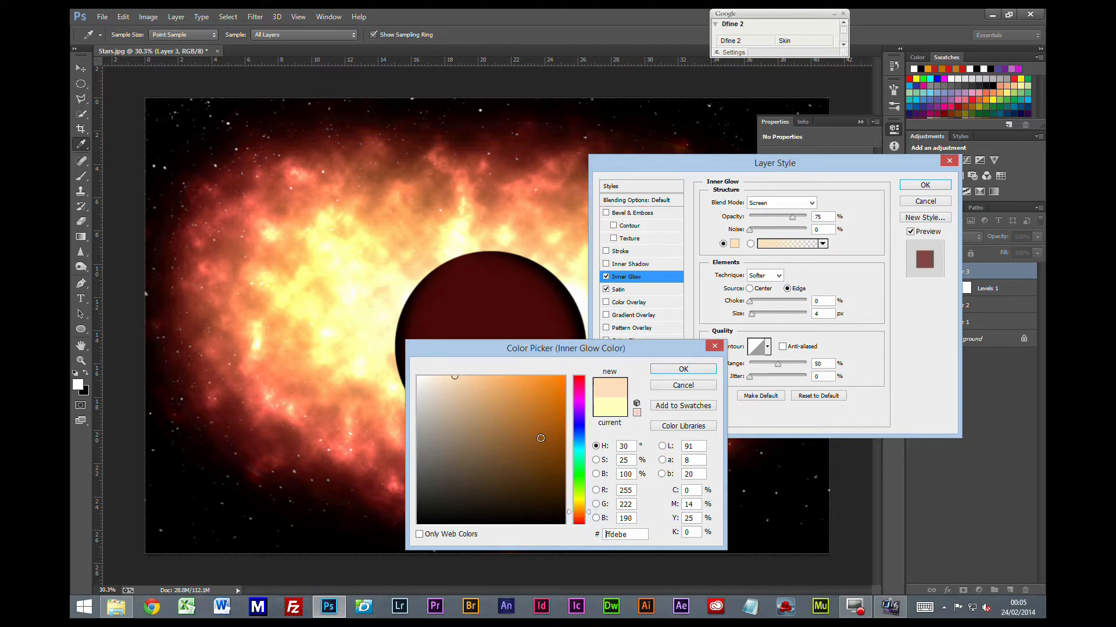
left_click(681, 368)
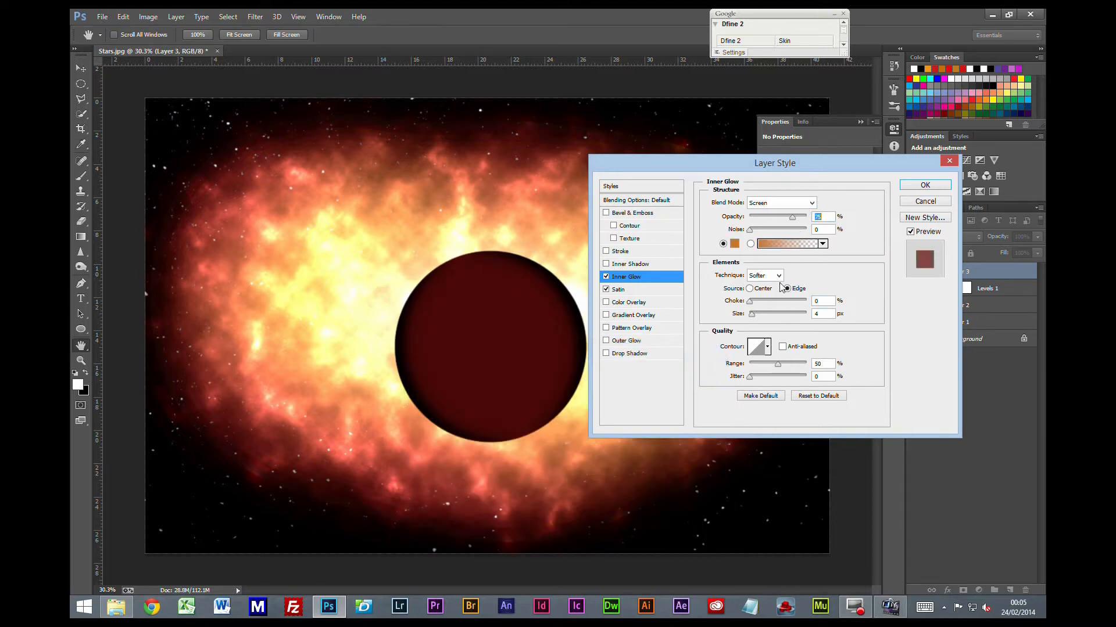
Widen the inner glow so it reaches further inward from the rim.
left_click(787, 288)
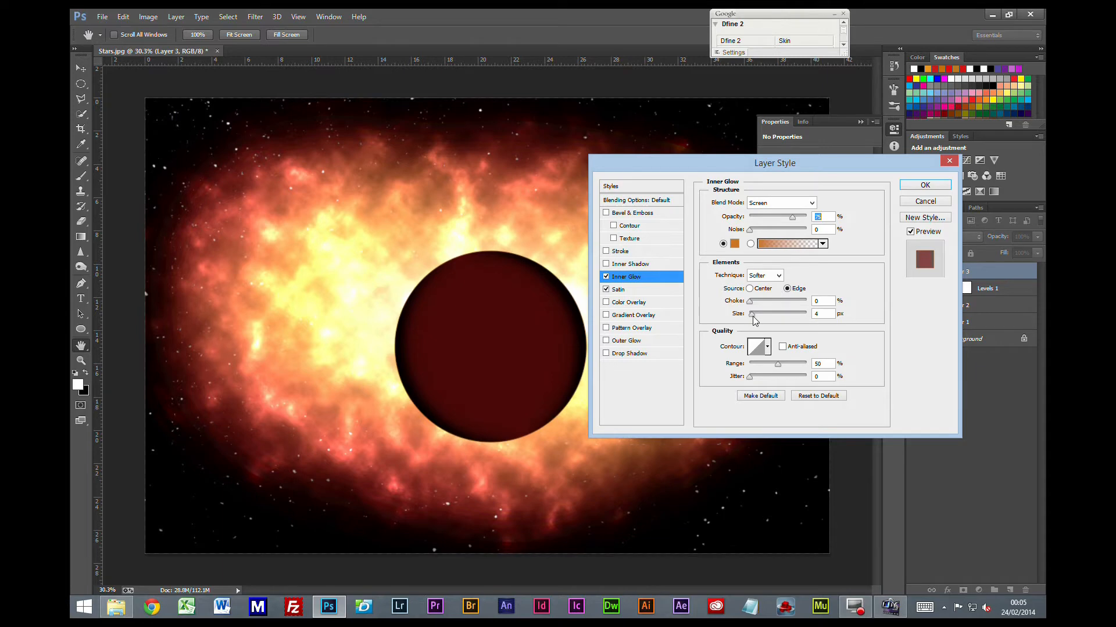
left_click_drag(748, 313, 777, 314)
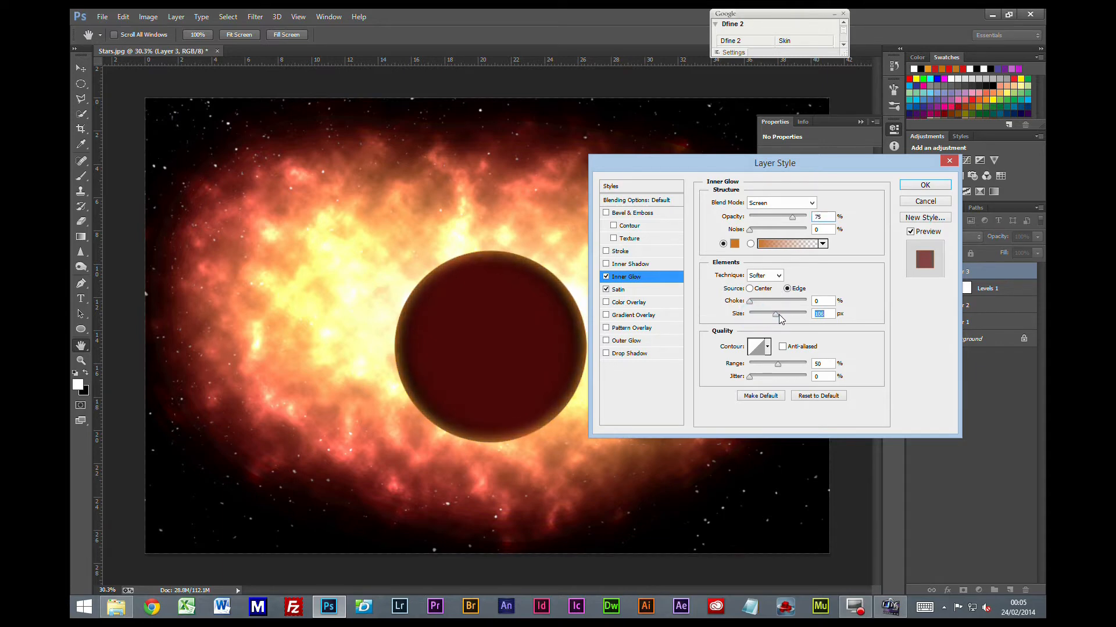
left_click_drag(768, 314, 787, 314)
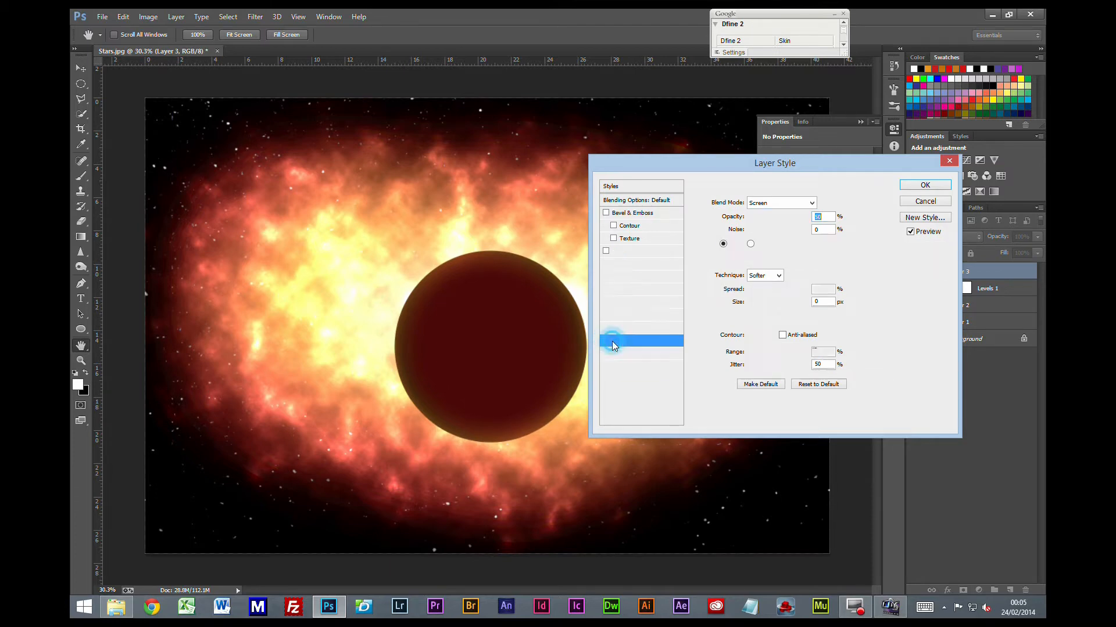
Add a wide pale Outer Glow (Opacity 62%, Spread 3%, Size 243 px) and apply the style.
left_click(625, 340)
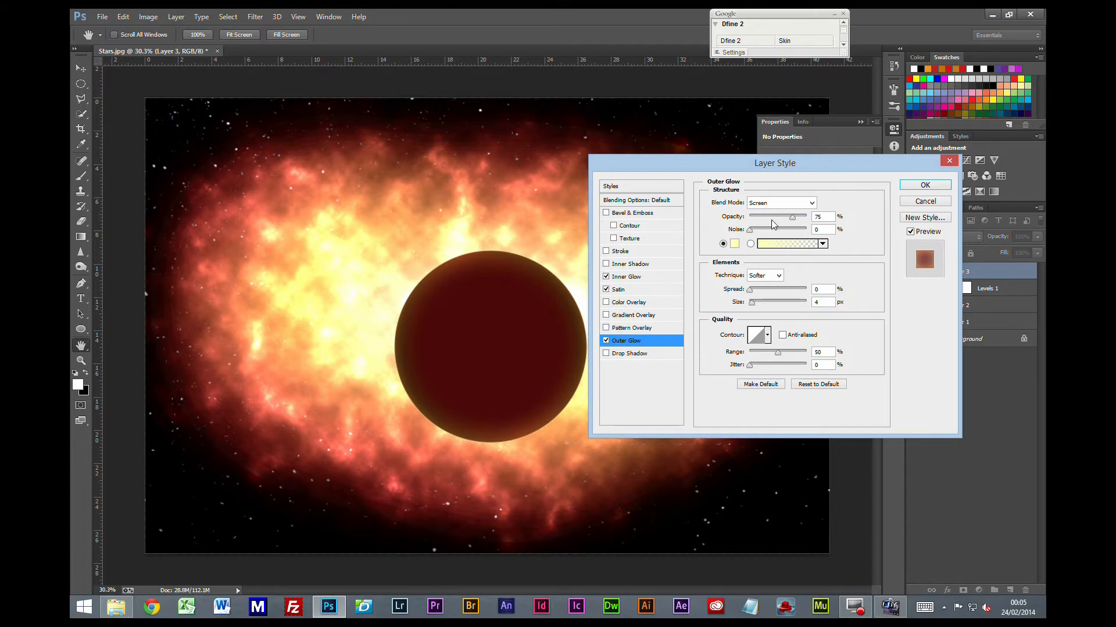
mouse_move(752, 307)
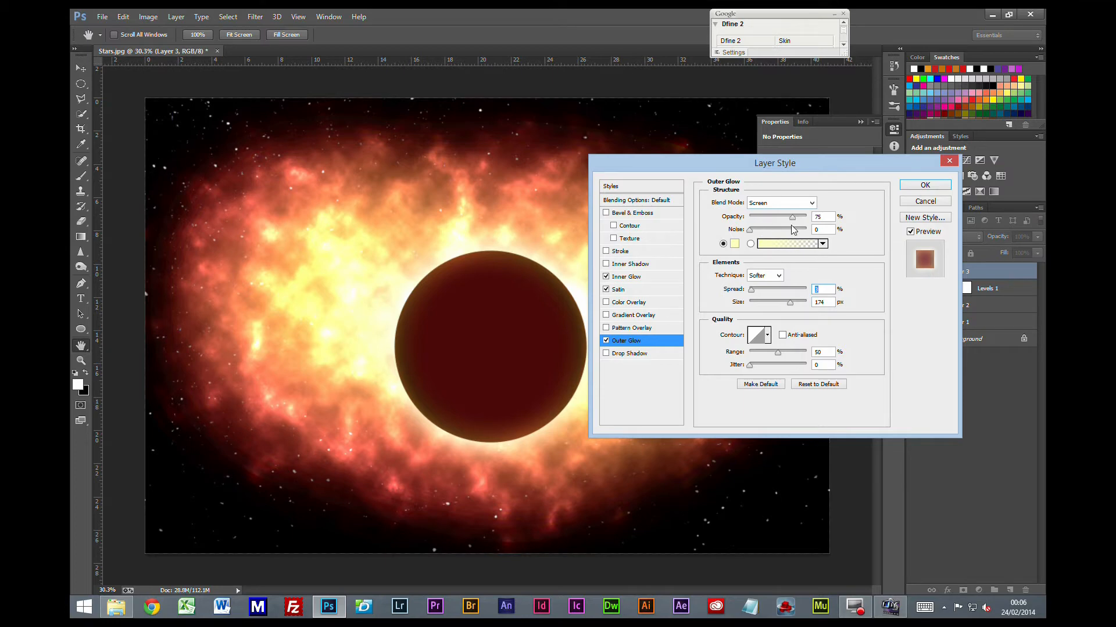
left_click_drag(795, 216, 787, 216)
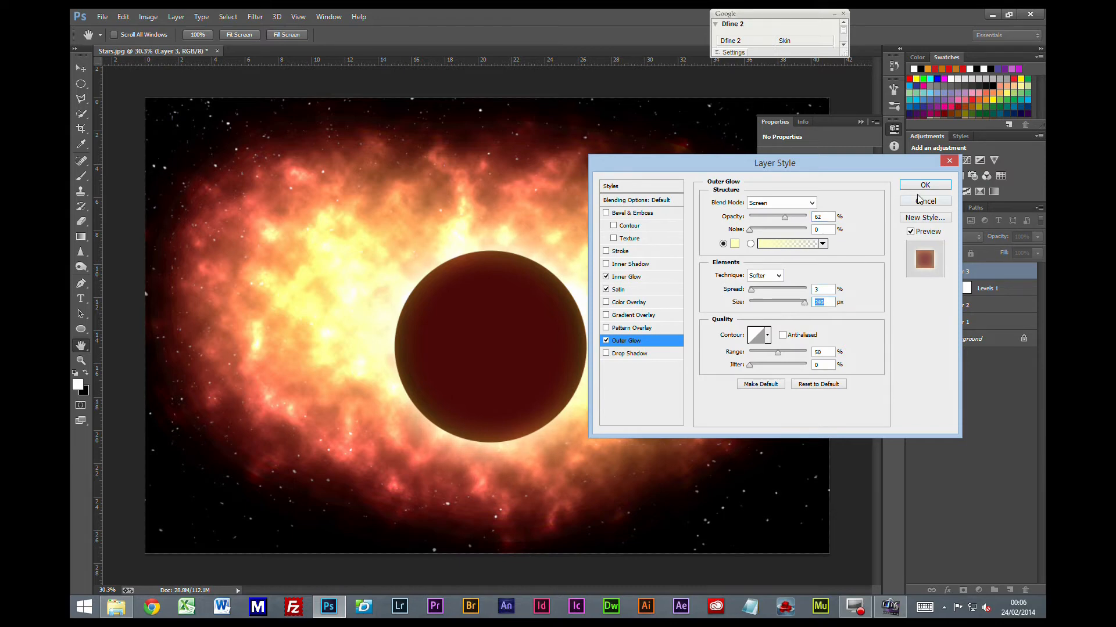
left_click(925, 185)
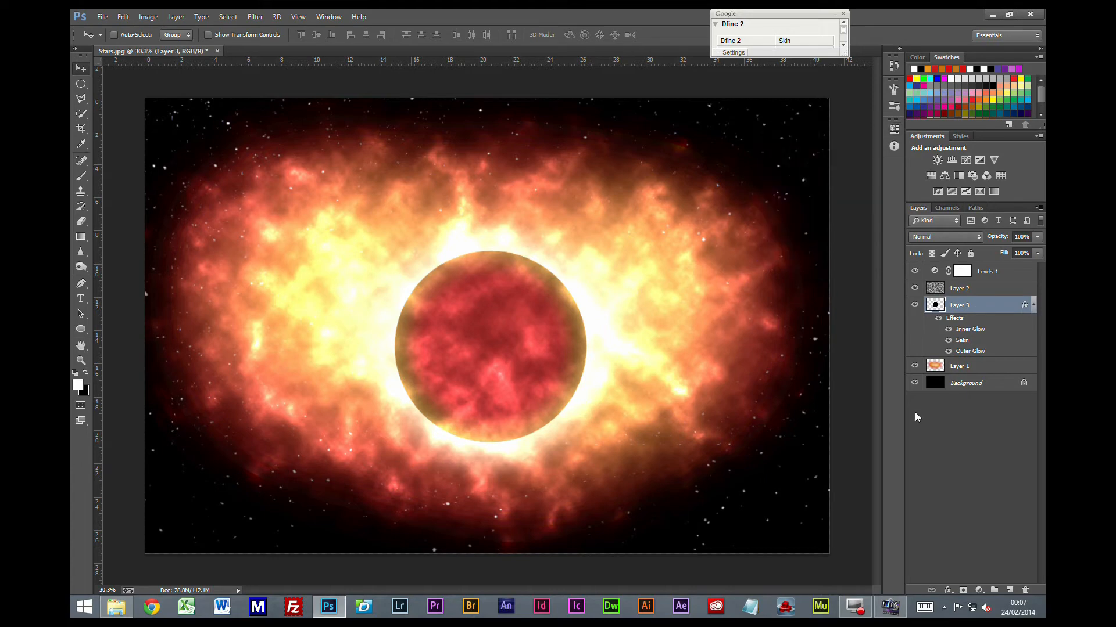
mouse_move(962, 340)
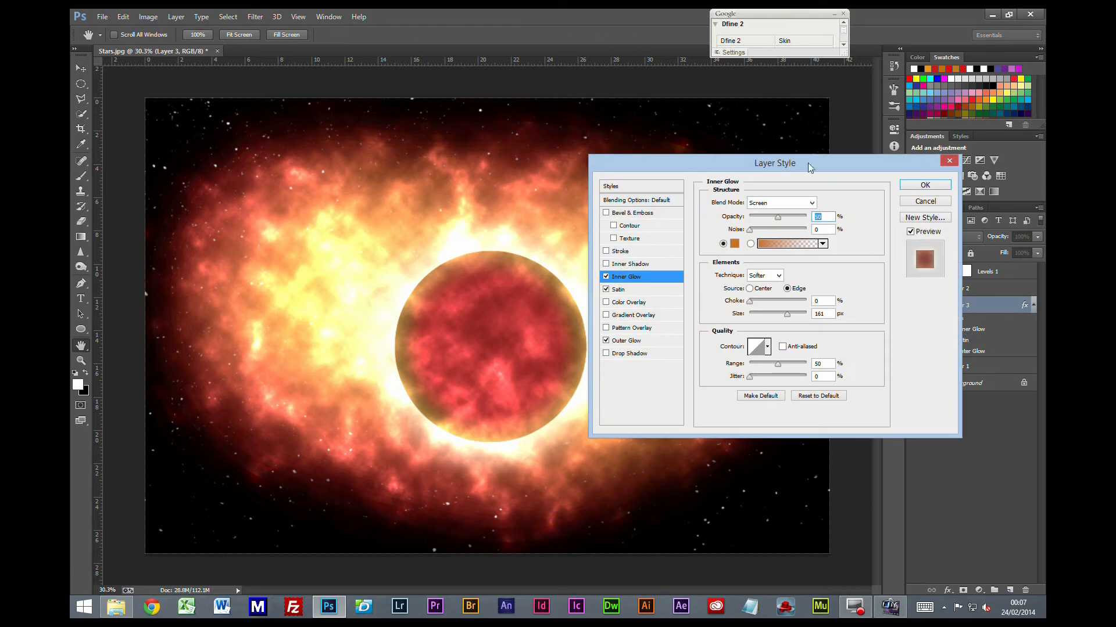
mouse_move(768, 229)
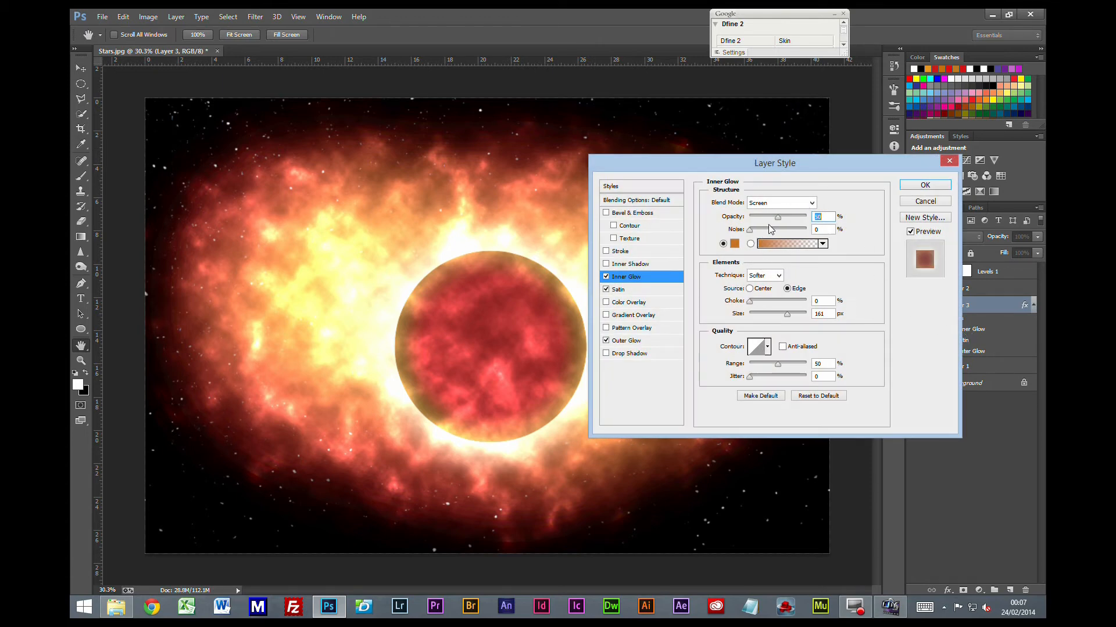
Lower the inner glow opacity and adjust the satin distance and opacity for a darker maroon disc.
left_click_drag(777, 218, 768, 217)
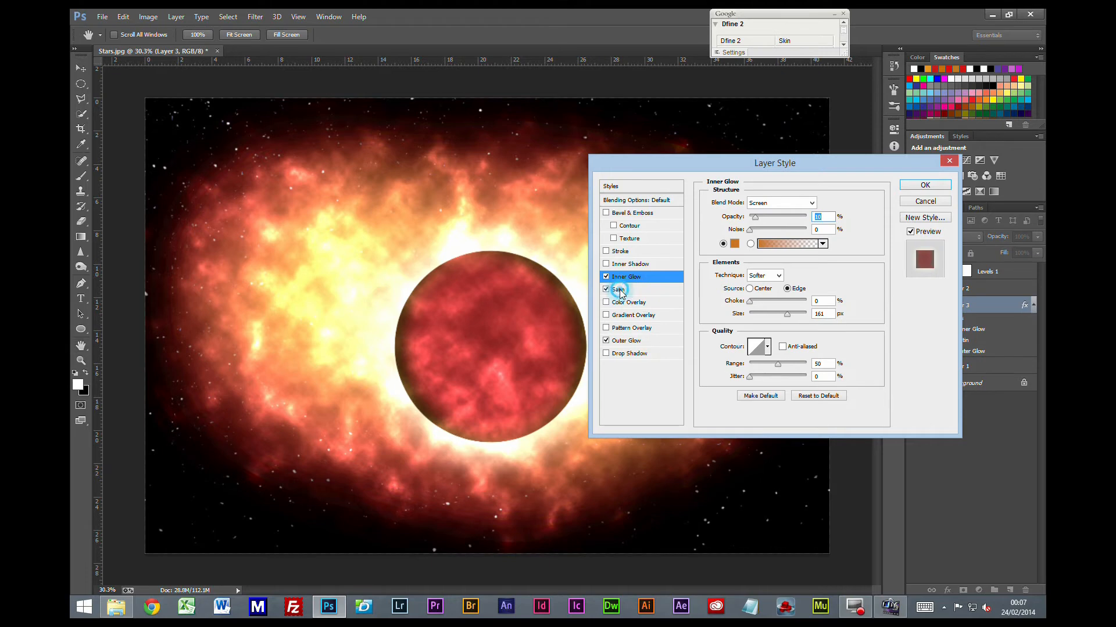
left_click(618, 289)
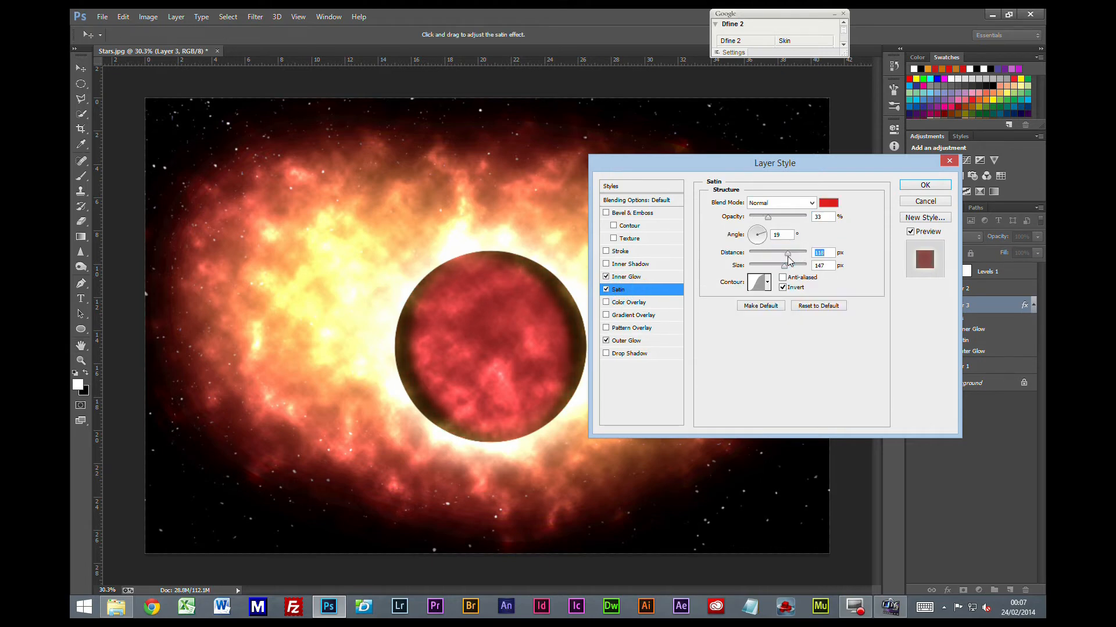
left_click_drag(787, 254, 784, 253)
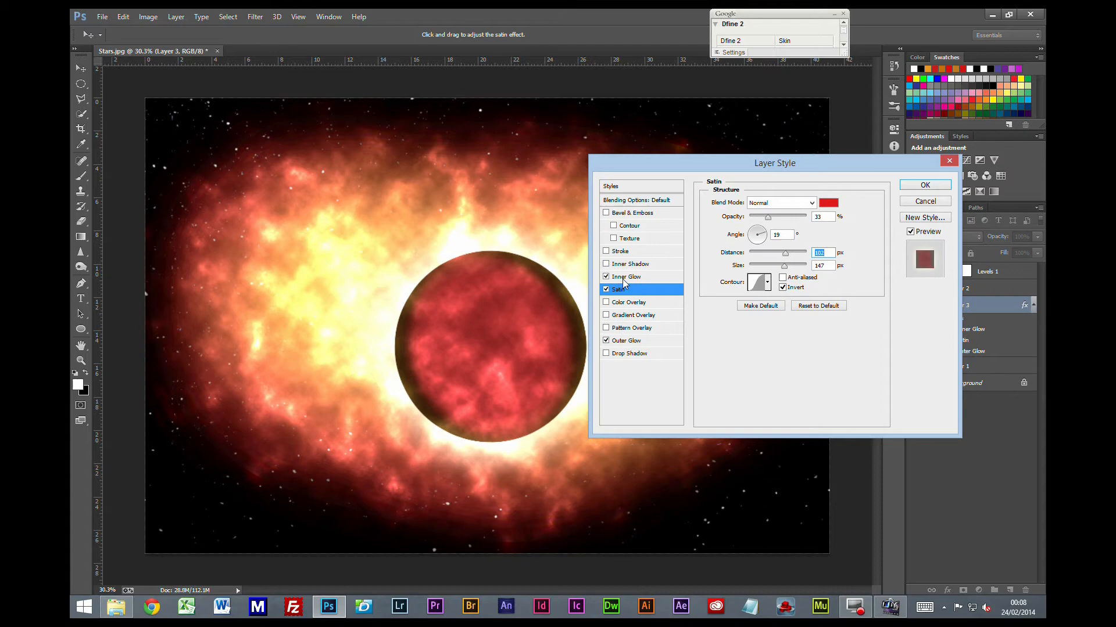
mouse_move(811, 226)
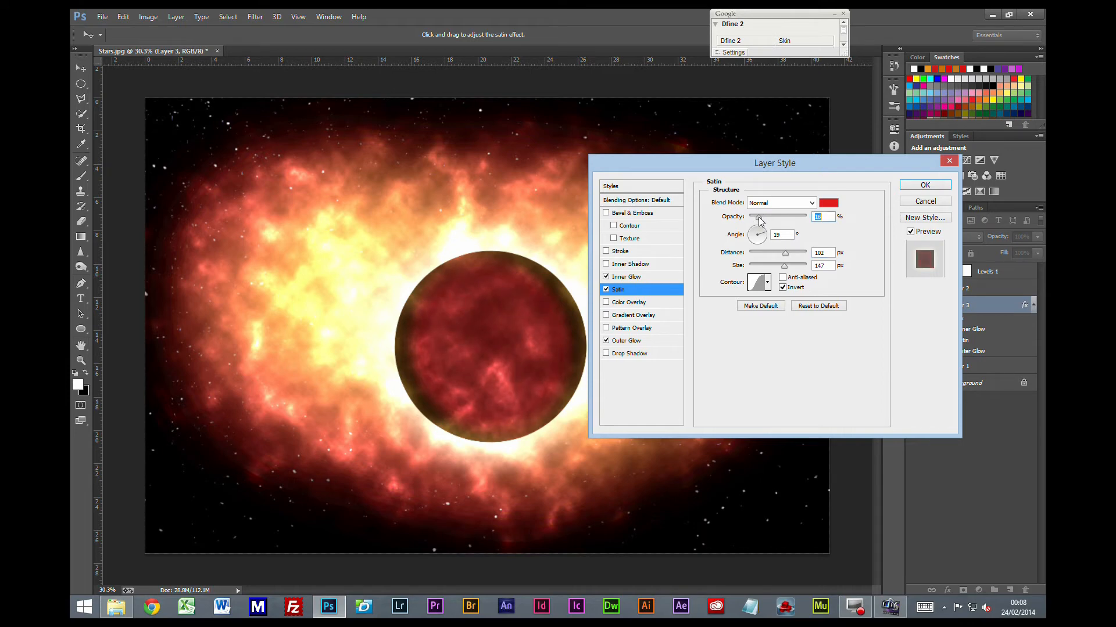
mouse_move(767, 340)
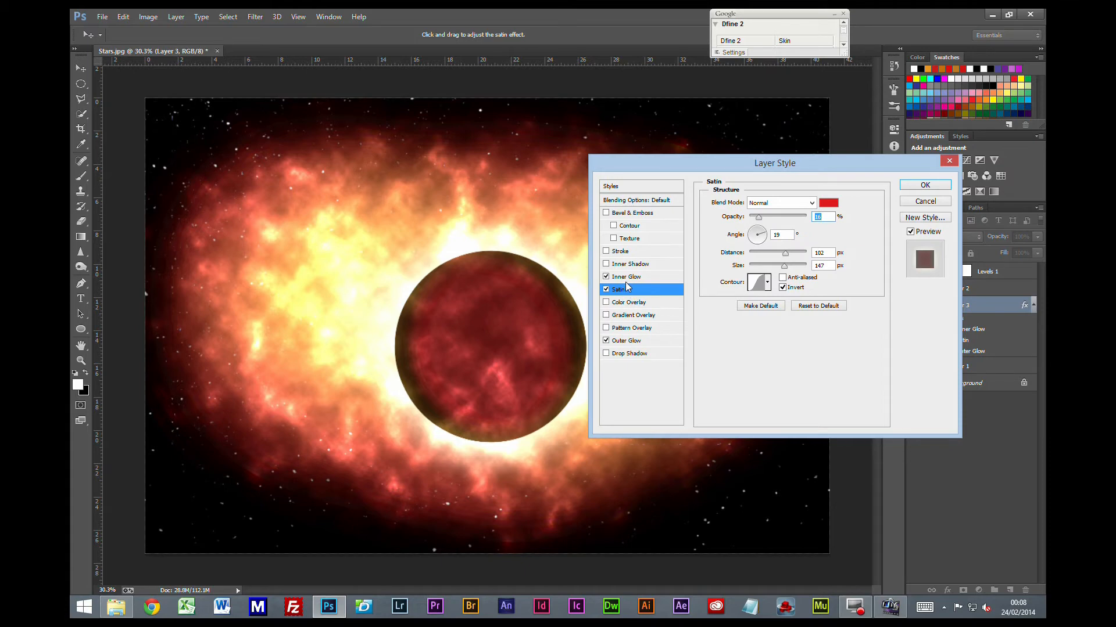
left_click(606, 340)
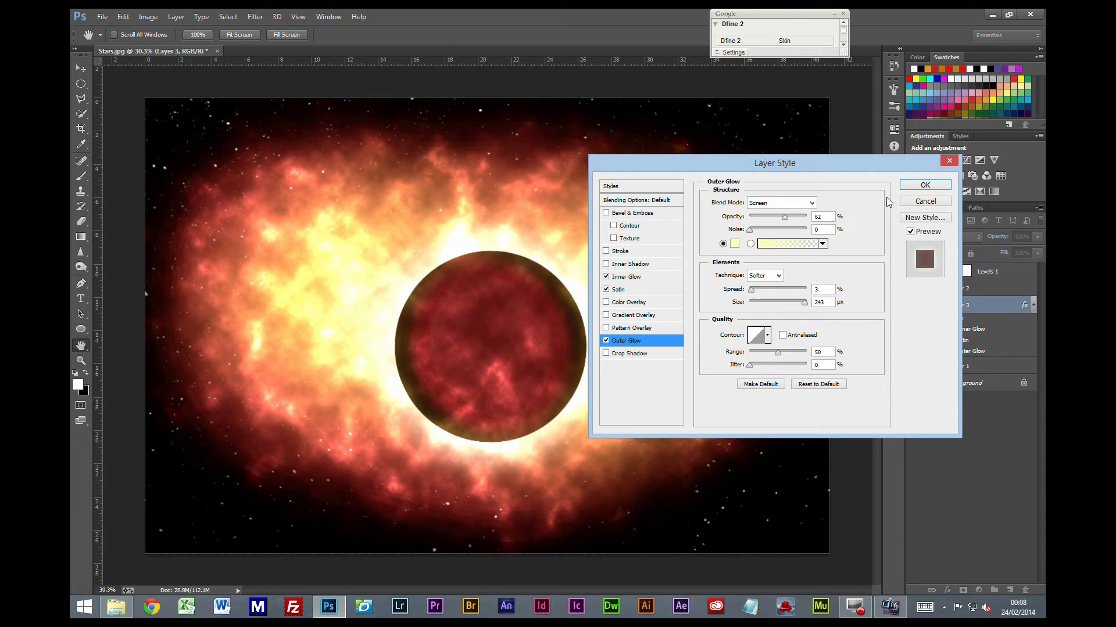
Apply the planet's layer styles and rename the layers to 'Gas cloud' and 'Planet'.
left_click(924, 184)
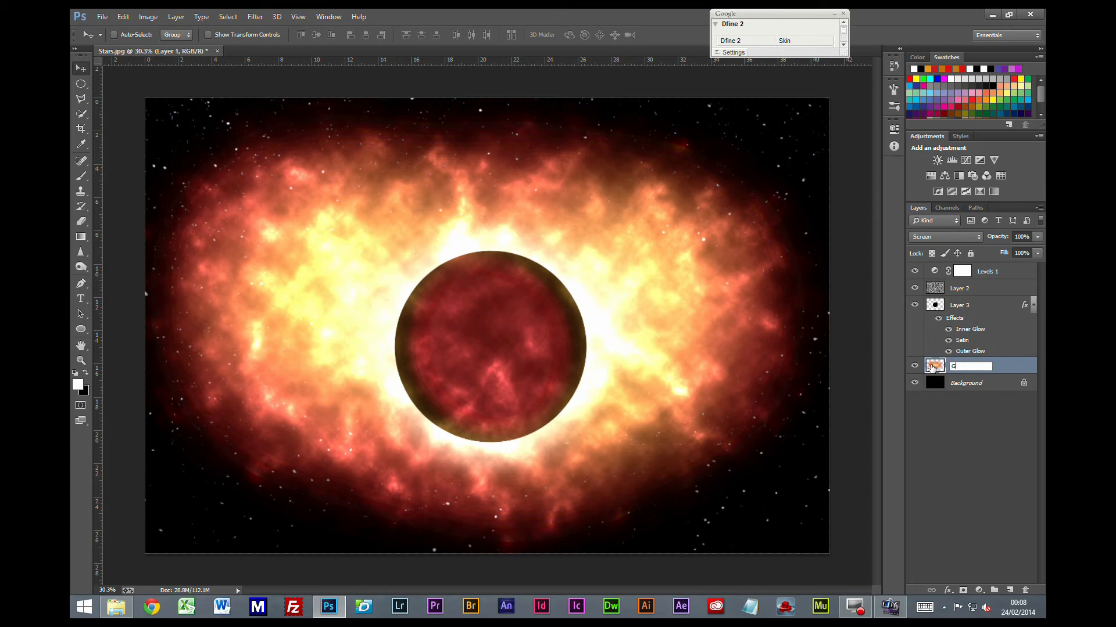
type("Gas cloud")
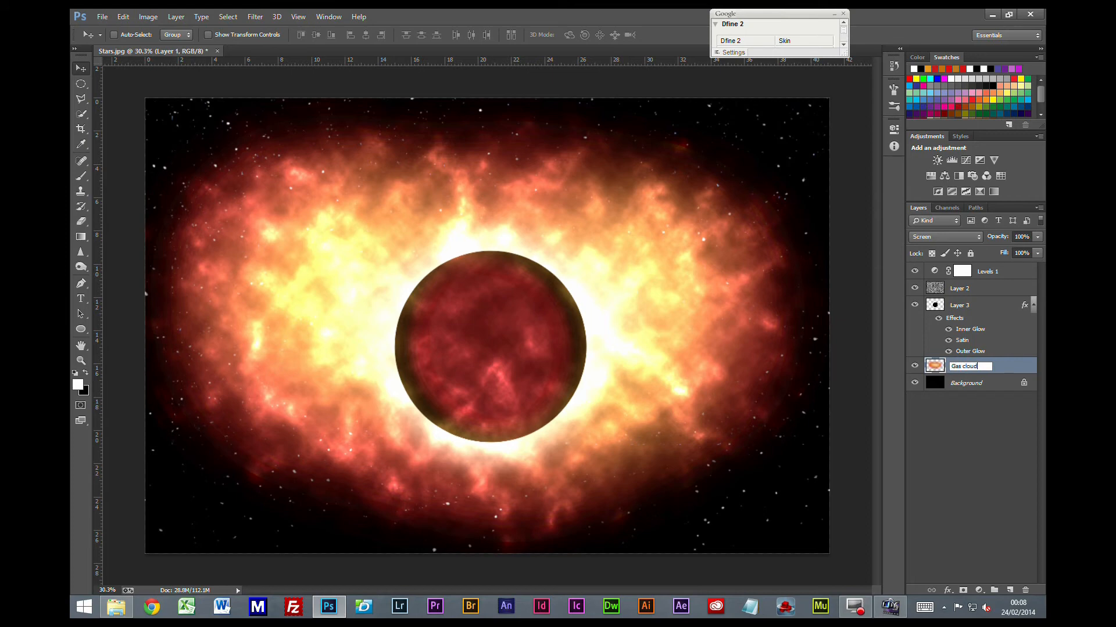
left_click(961, 305)
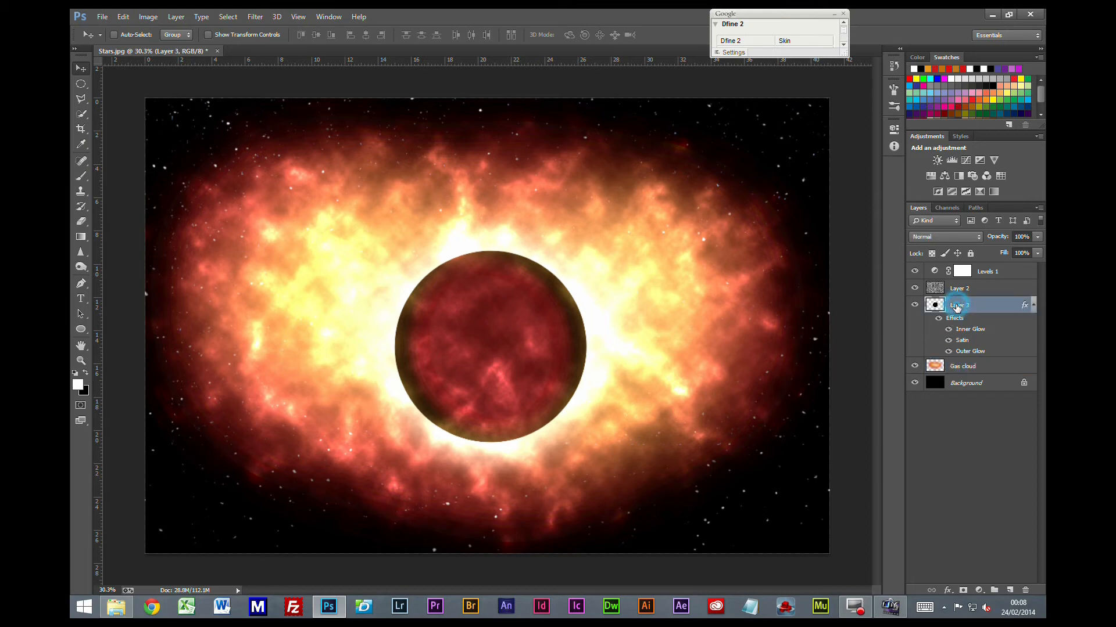
double_click(961, 304)
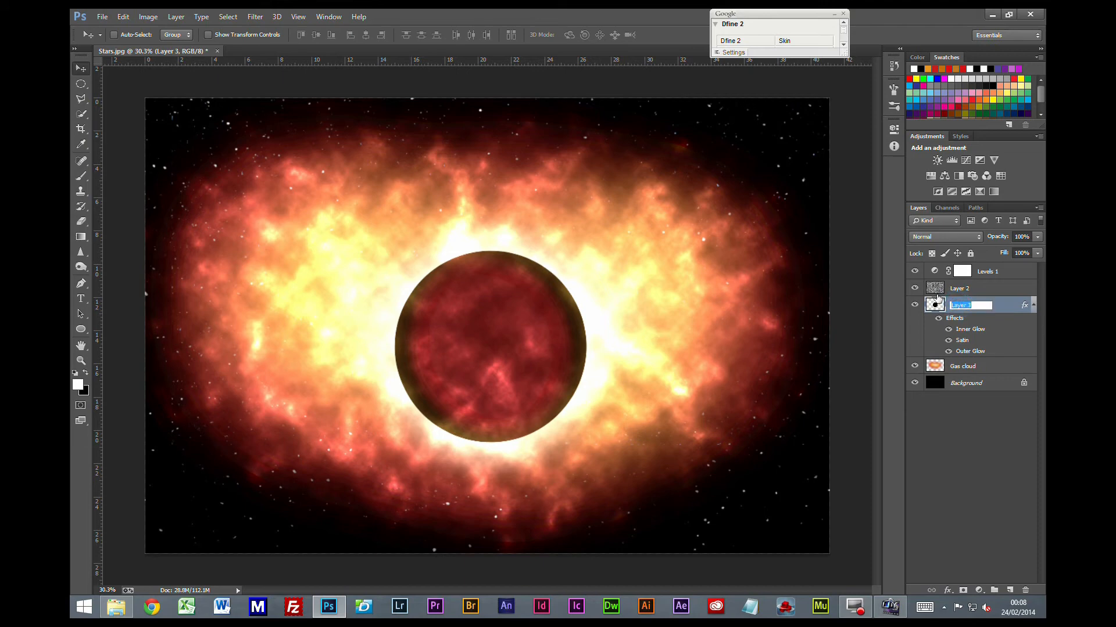
type("Planet")
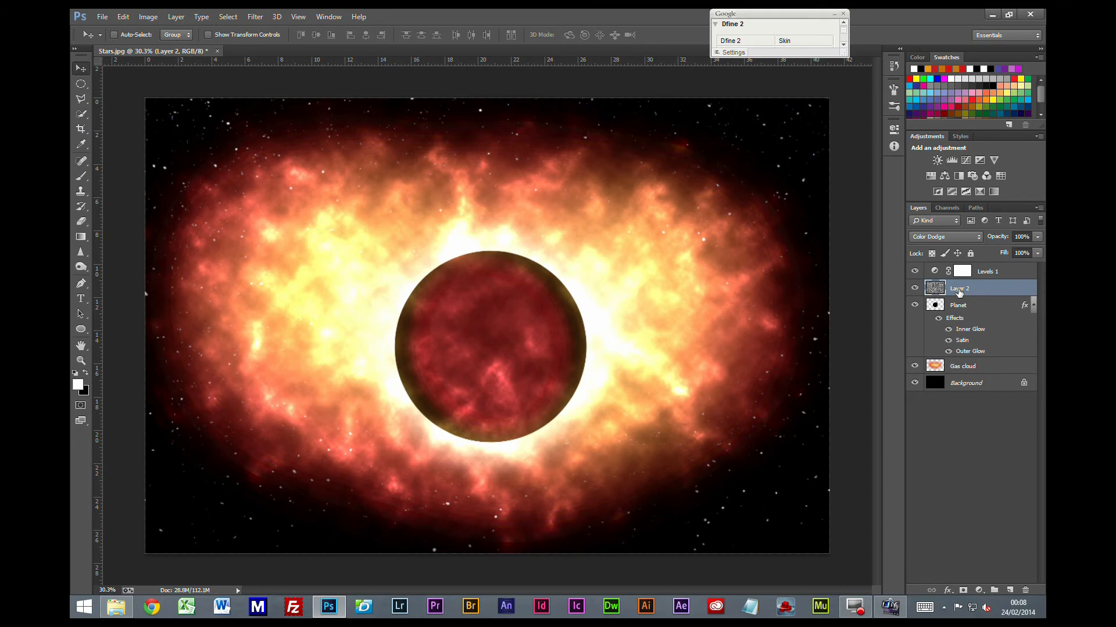
Rename the texture layer above the planet to 'Gas Texture' and select the Levels 1 layer.
double_click(959, 289)
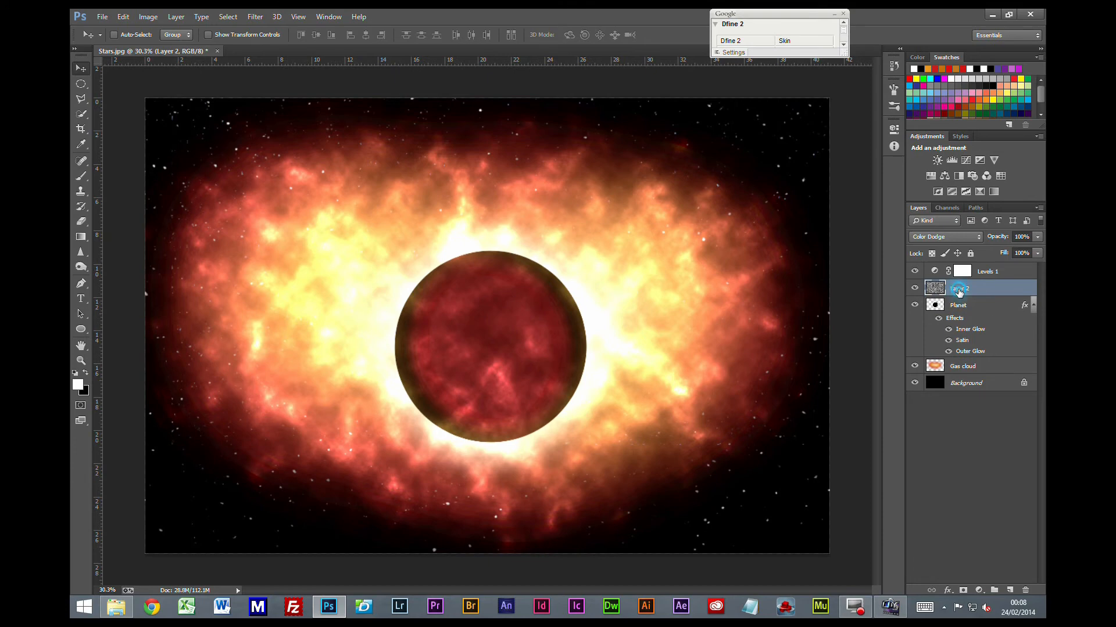
double_click(959, 288)
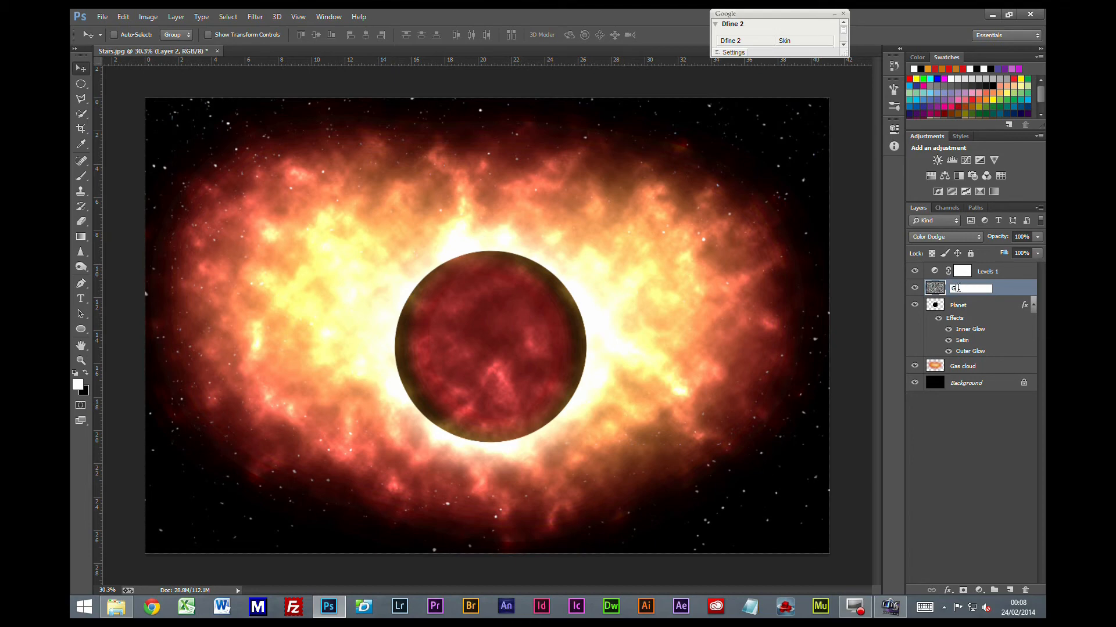
type("Ga Texture")
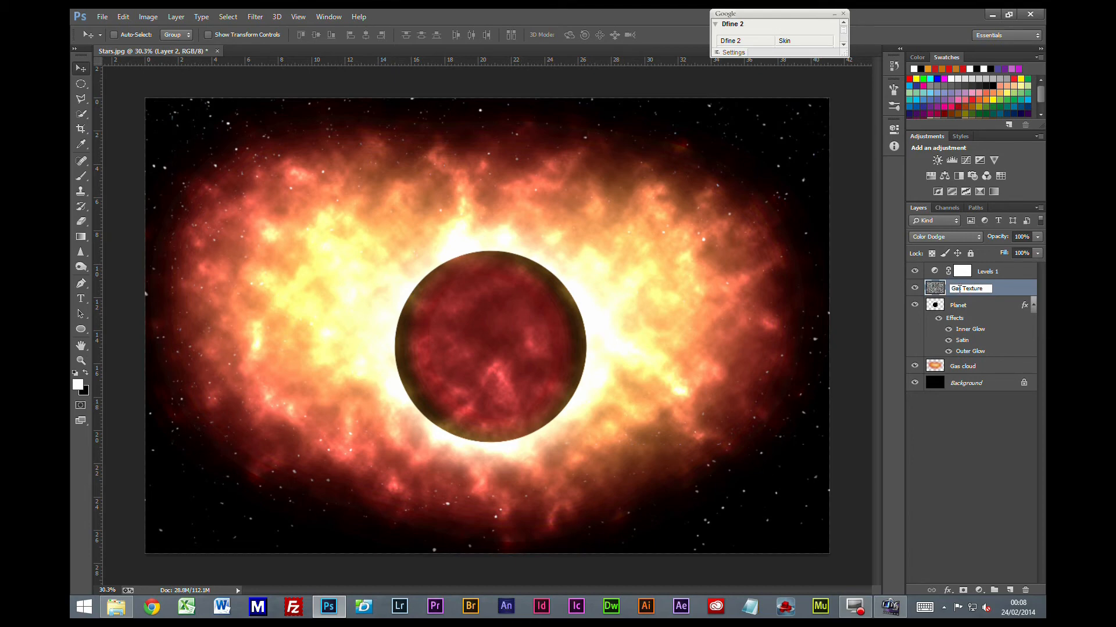
left_click(988, 271)
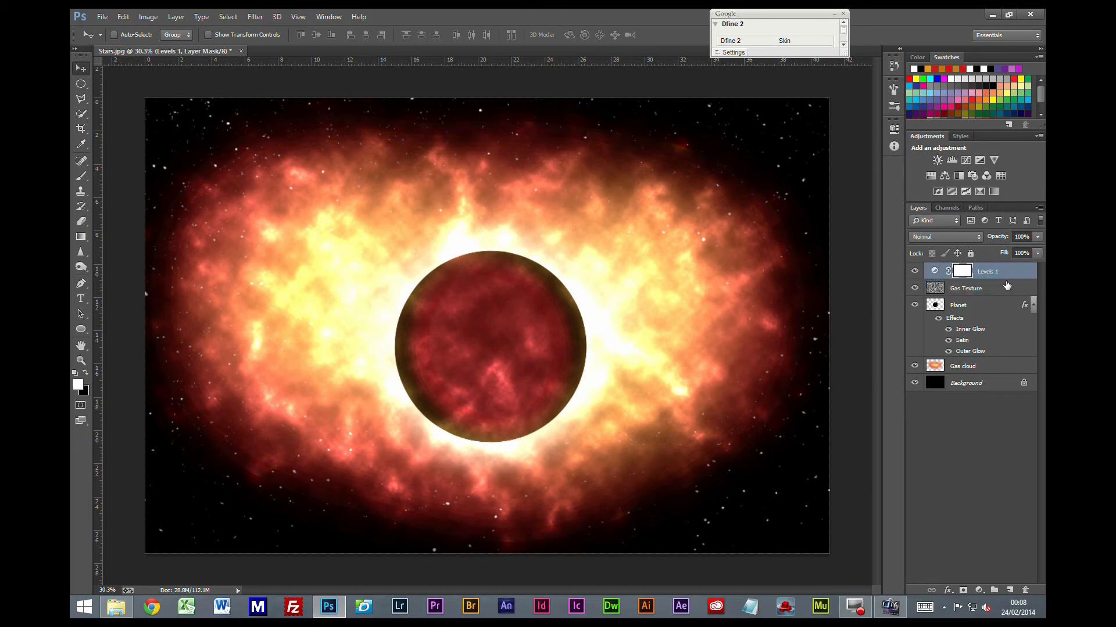
mouse_move(995, 284)
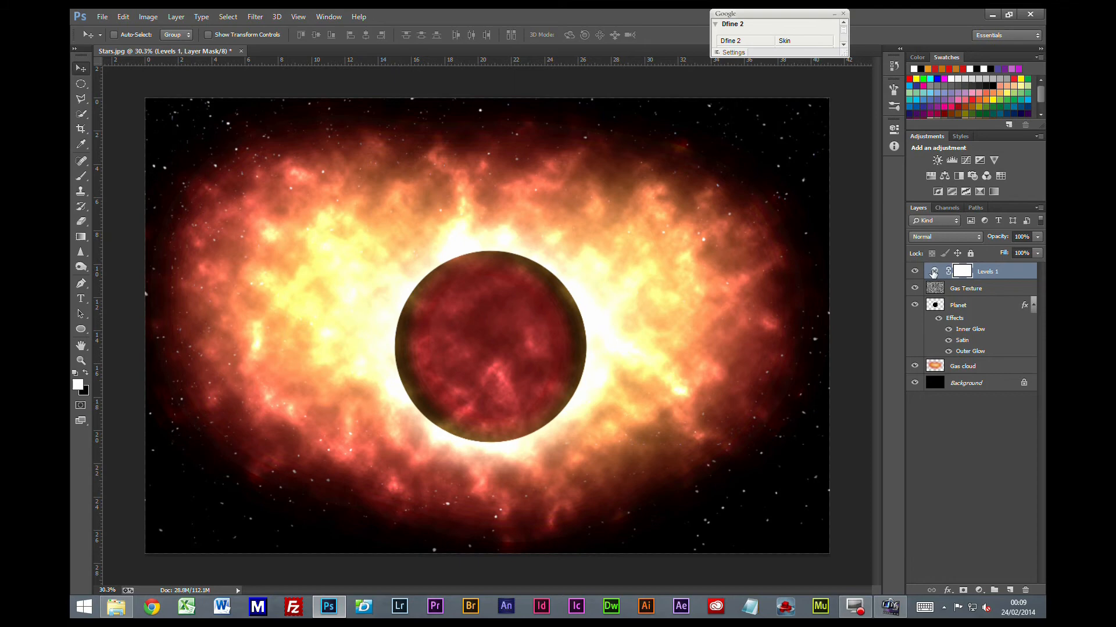
Retune the Levels 1 adjustment for richer gas-cloud colour, then add a new empty layer.
left_click(961, 270)
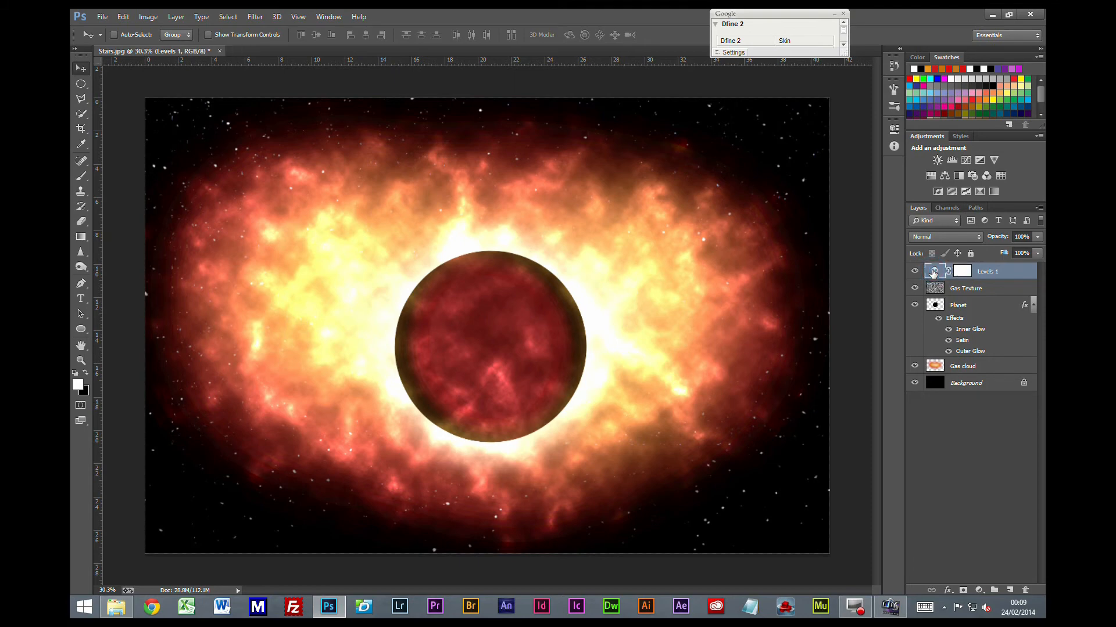
double_click(934, 271)
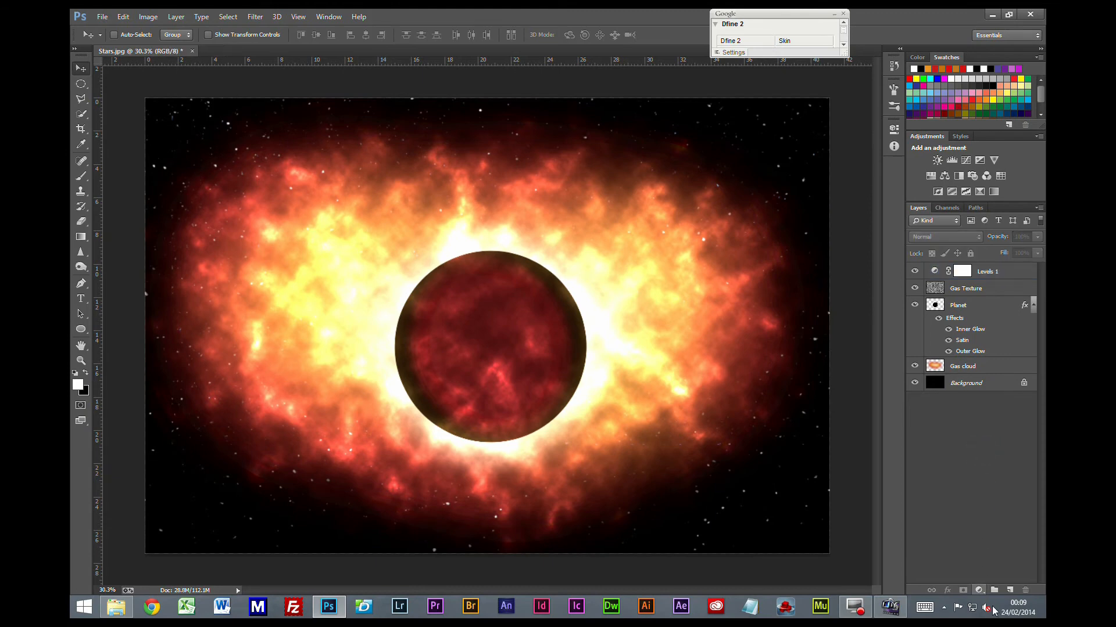
left_click(993, 590)
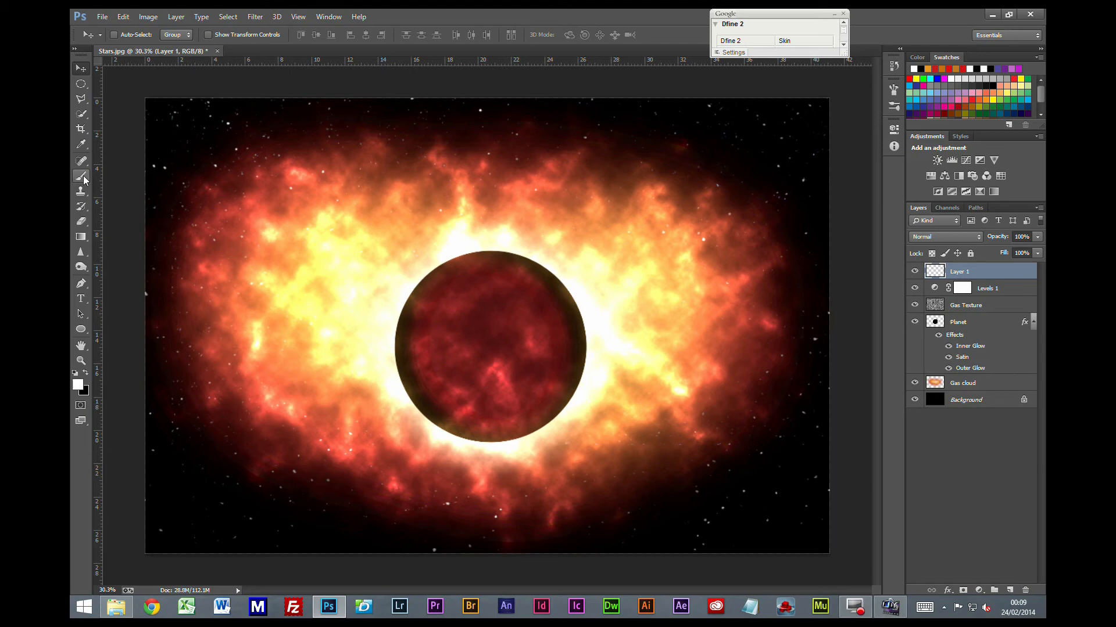
Render a lens flare on Layer 1, move it beneath Planet with a mask, and size the brush.
left_click(81, 179)
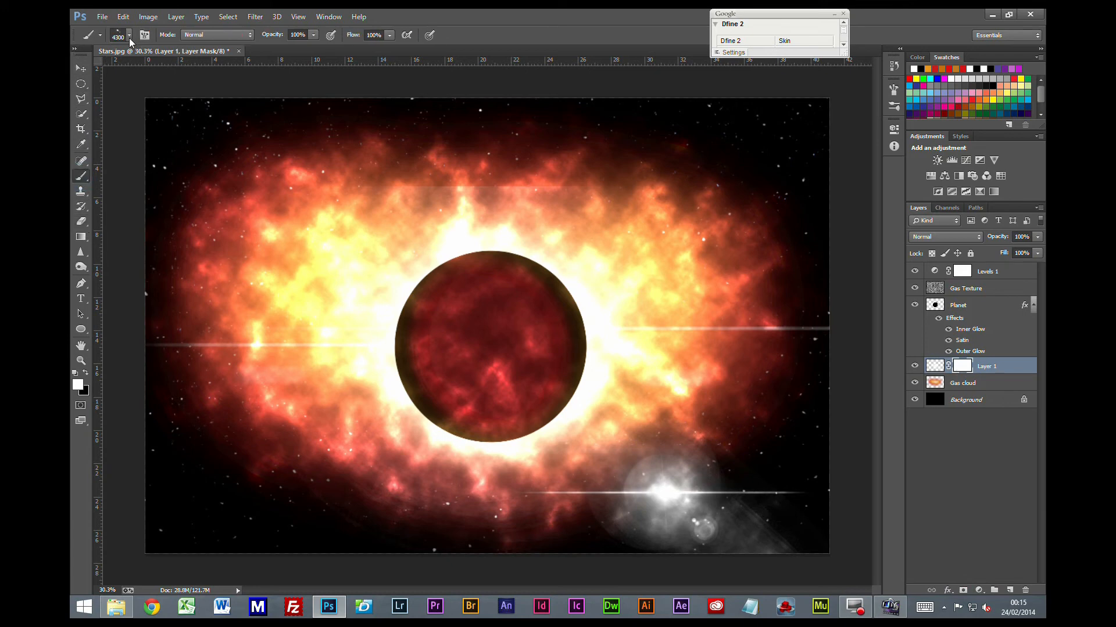
left_click(108, 35)
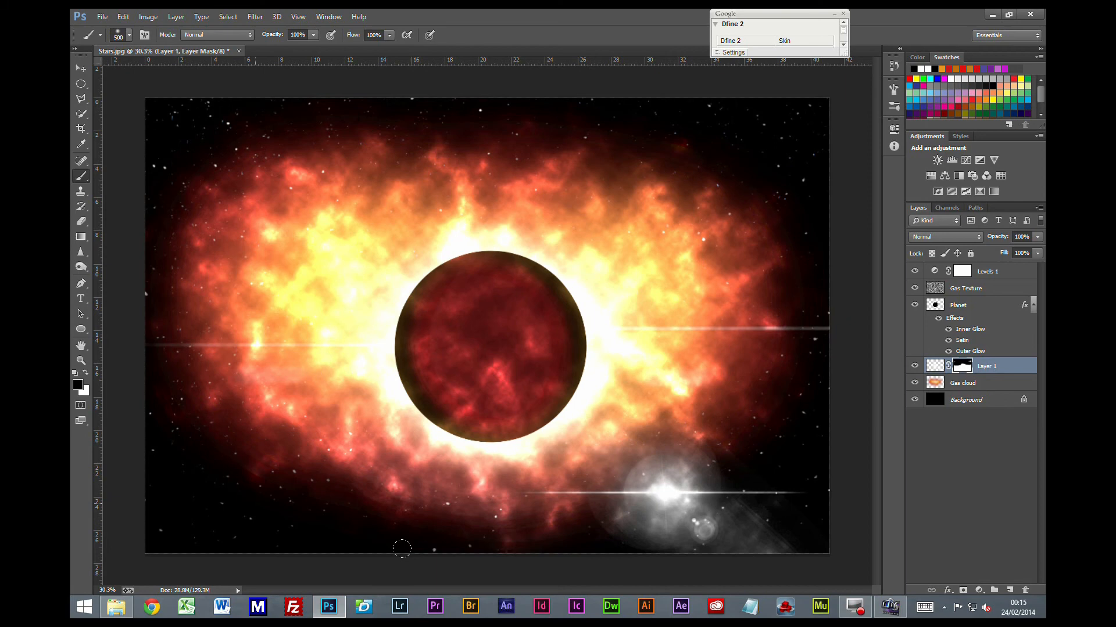
mouse_move(502, 548)
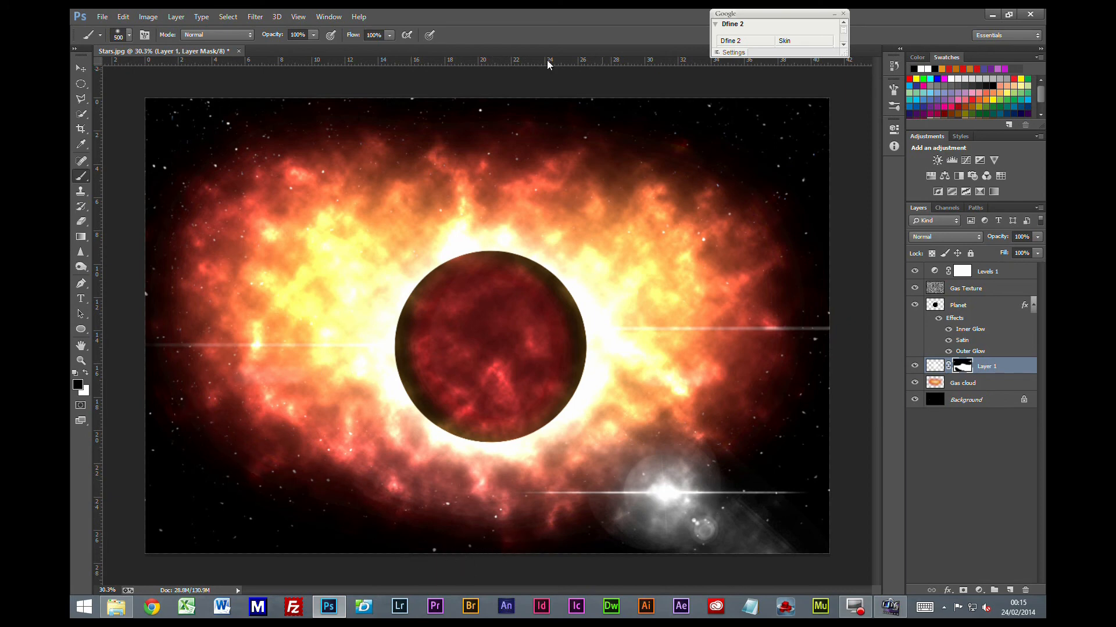
Paint the flare mask black over the upper image and lower brush opacity to 26%.
left_click(313, 34)
type("26")
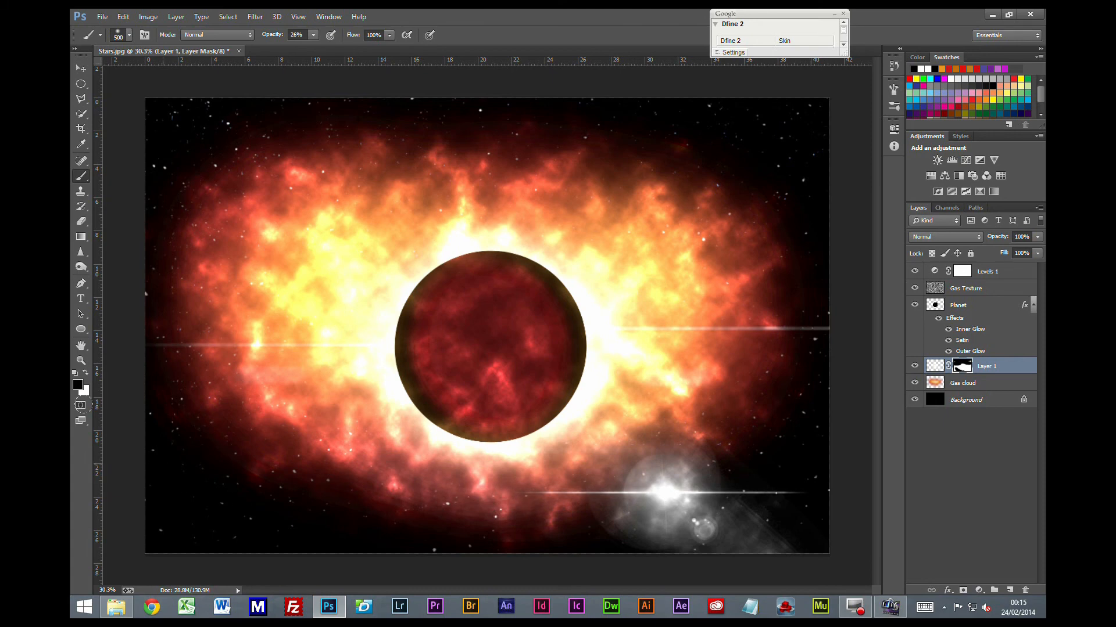
mouse_move(730, 361)
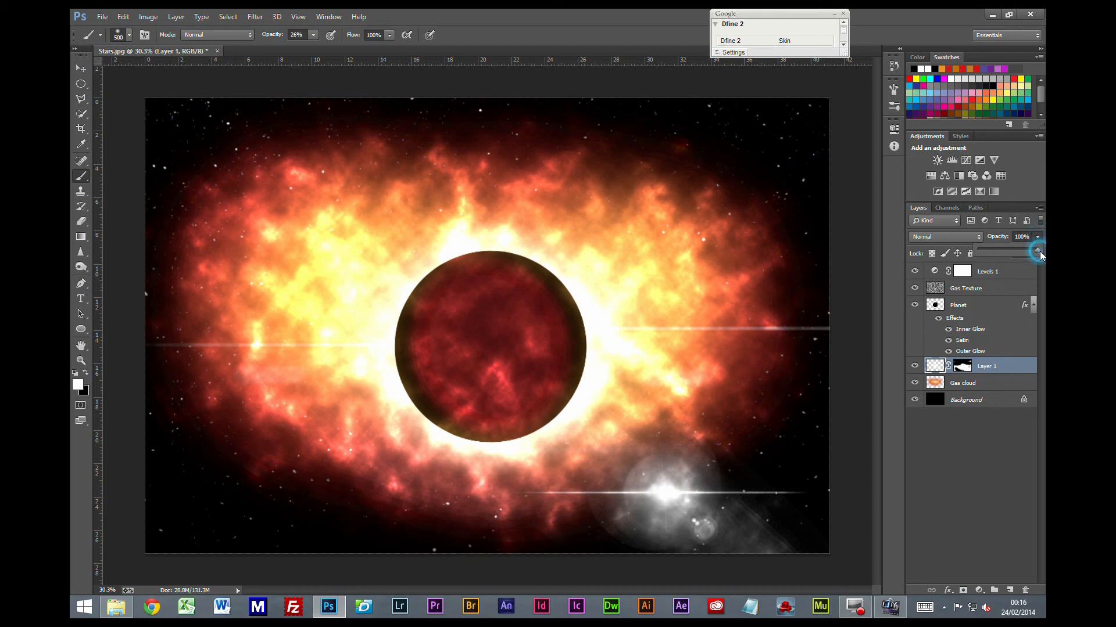
Blend the flare layer in Hard Light and try opacities around half strength before raising it back.
left_click_drag(1040, 254, 1032, 254)
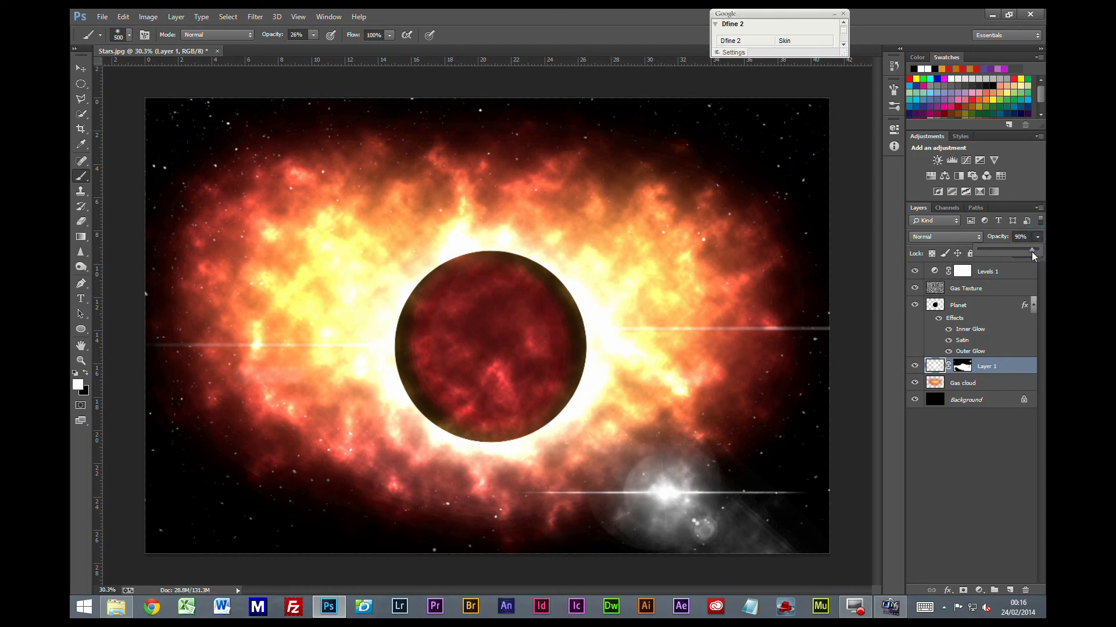
left_click(945, 235)
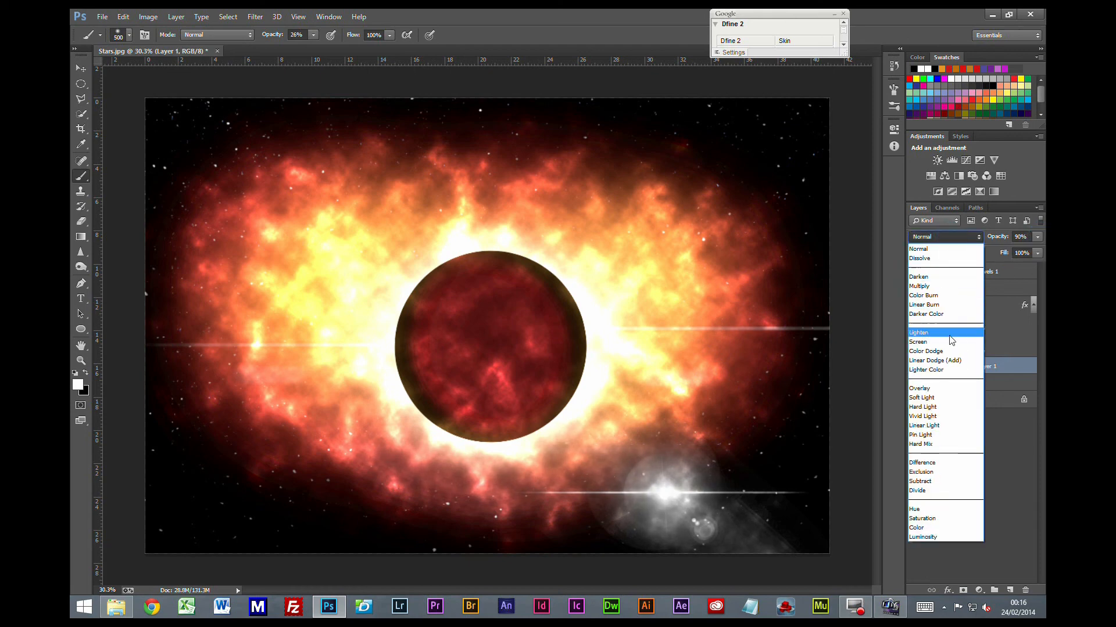
left_click(922, 407)
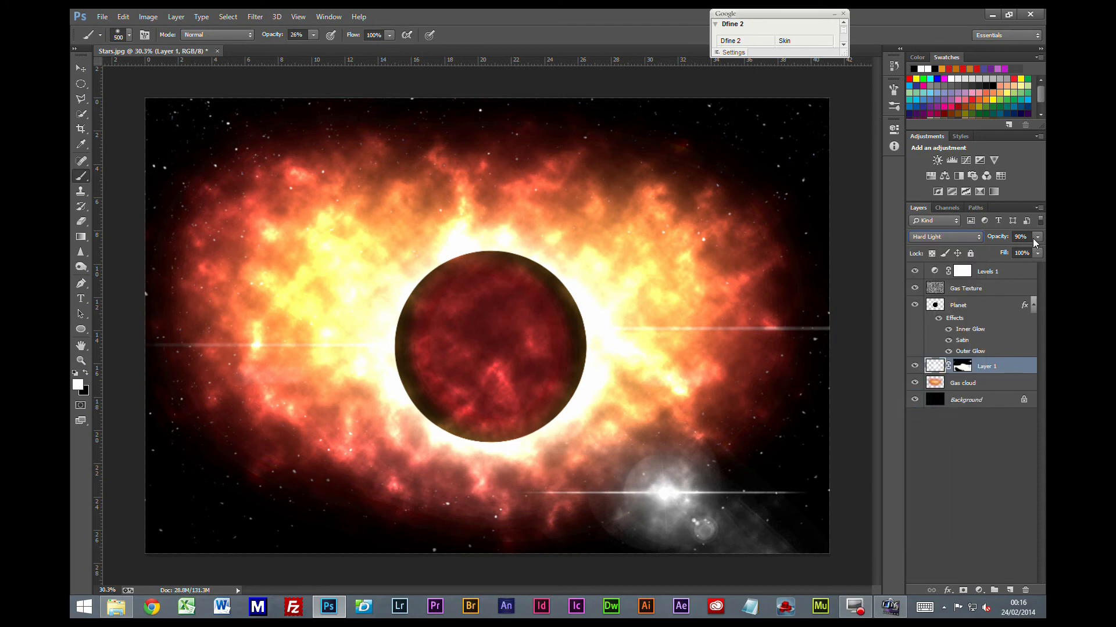
left_click_drag(1032, 252, 1018, 252)
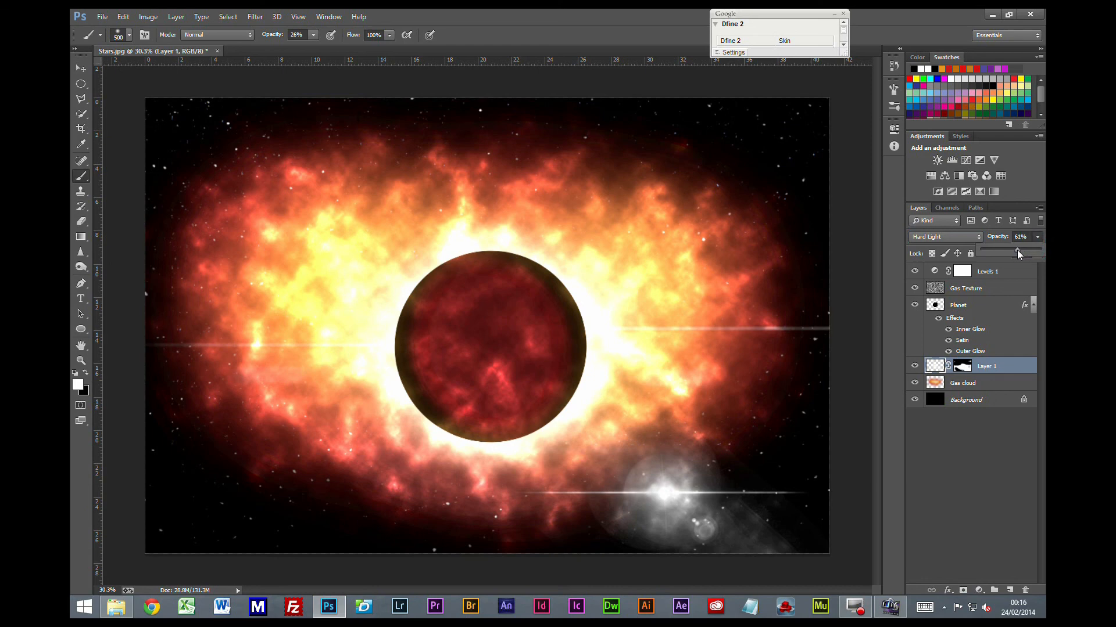
left_click_drag(1018, 253, 1009, 253)
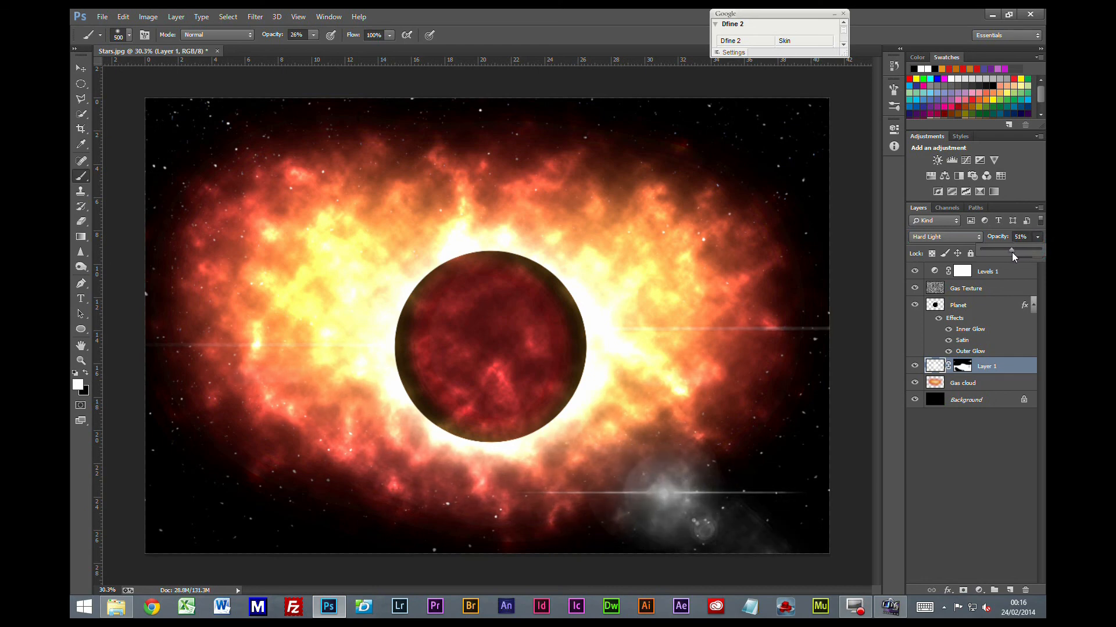
left_click_drag(1010, 252, 1023, 253)
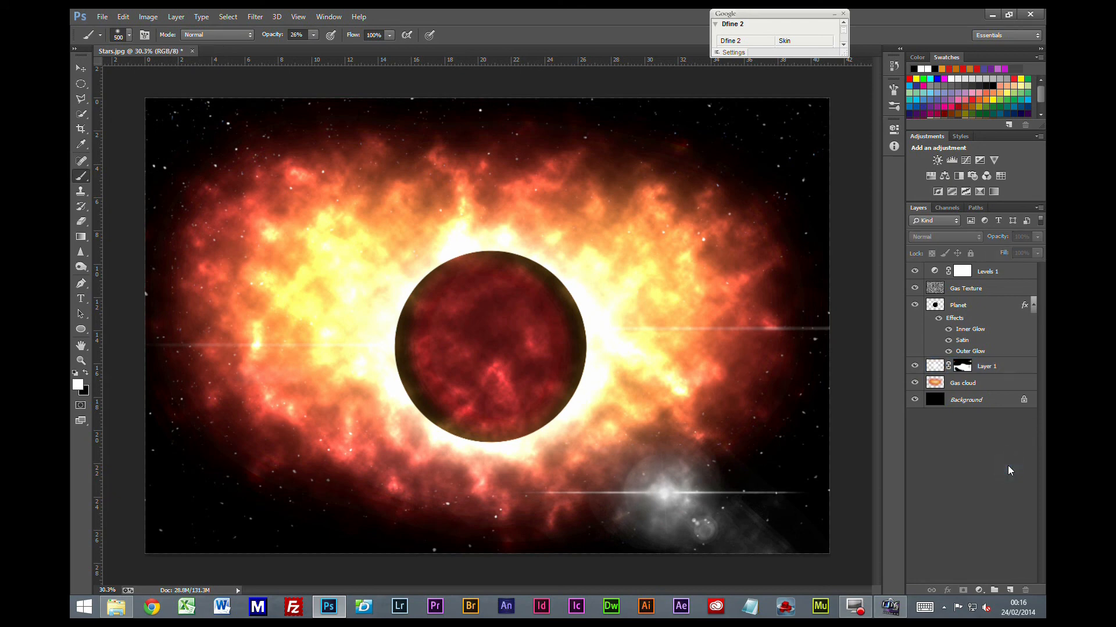
left_click(962, 382)
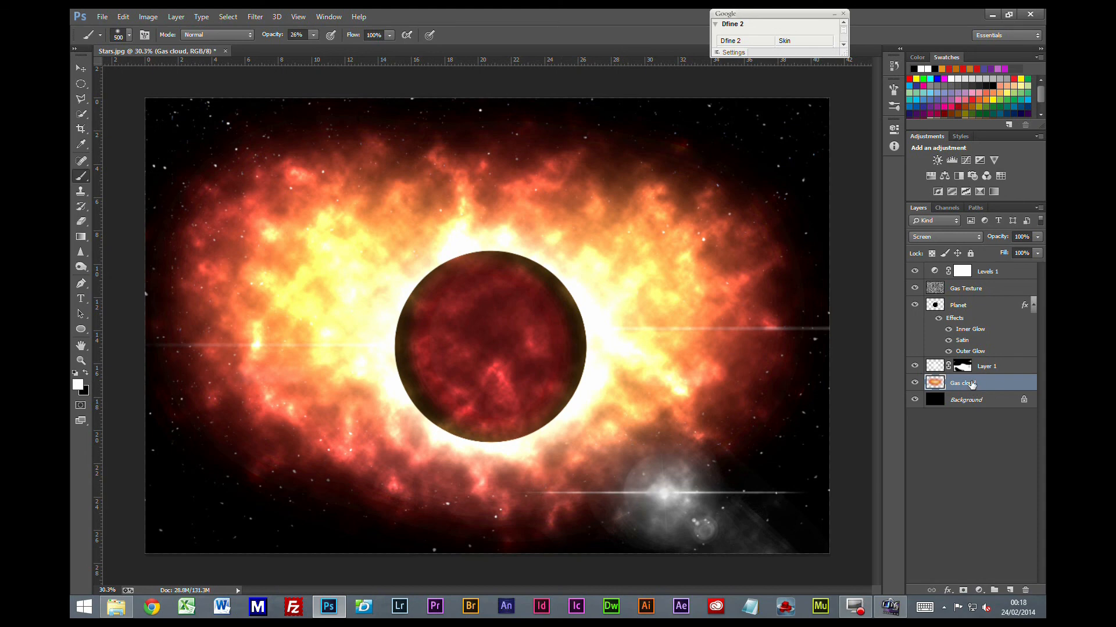
mouse_move(259, 248)
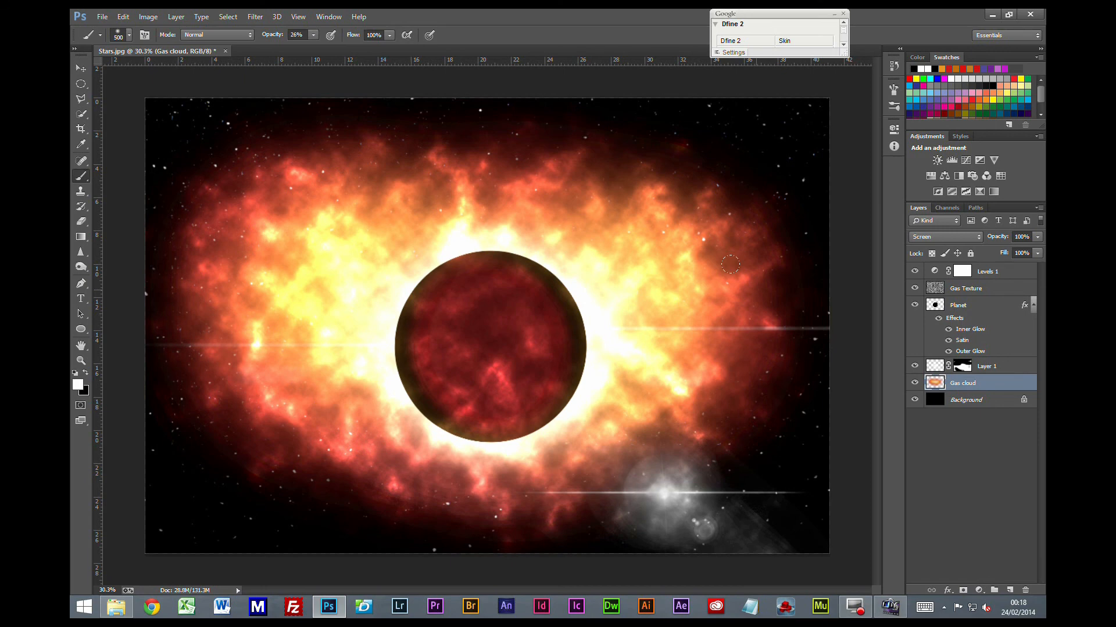
mouse_move(460, 338)
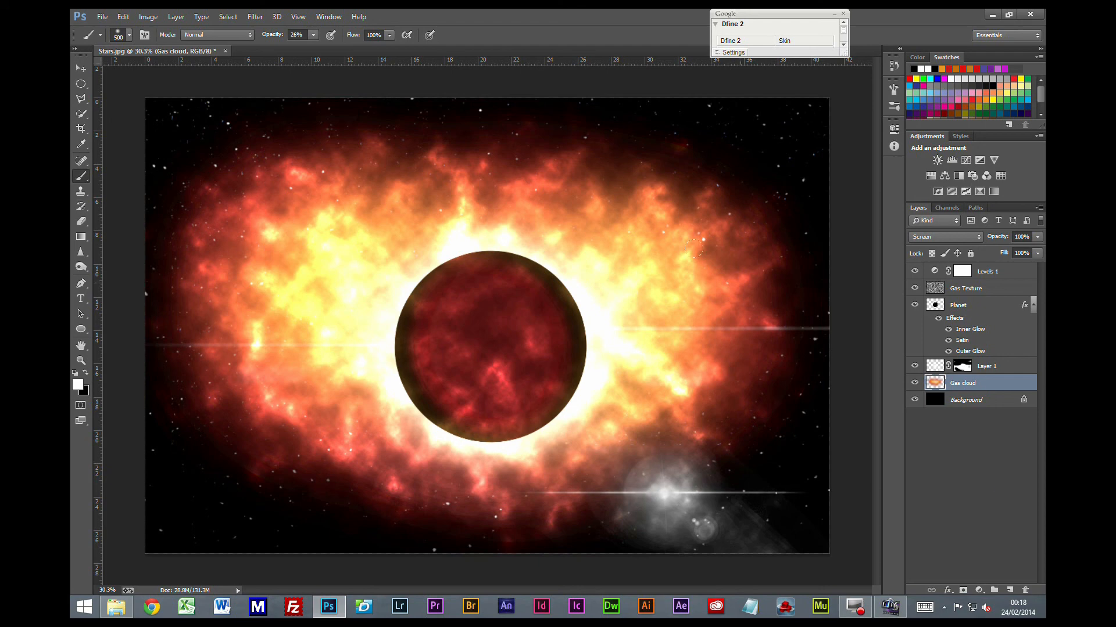
mouse_move(378, 96)
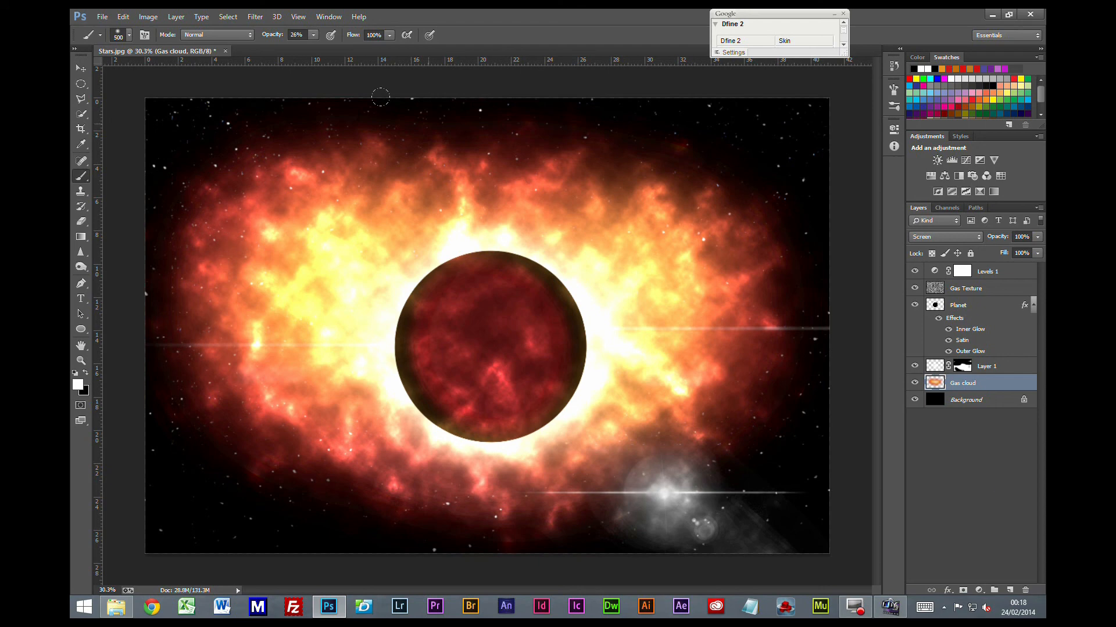
mouse_move(756, 440)
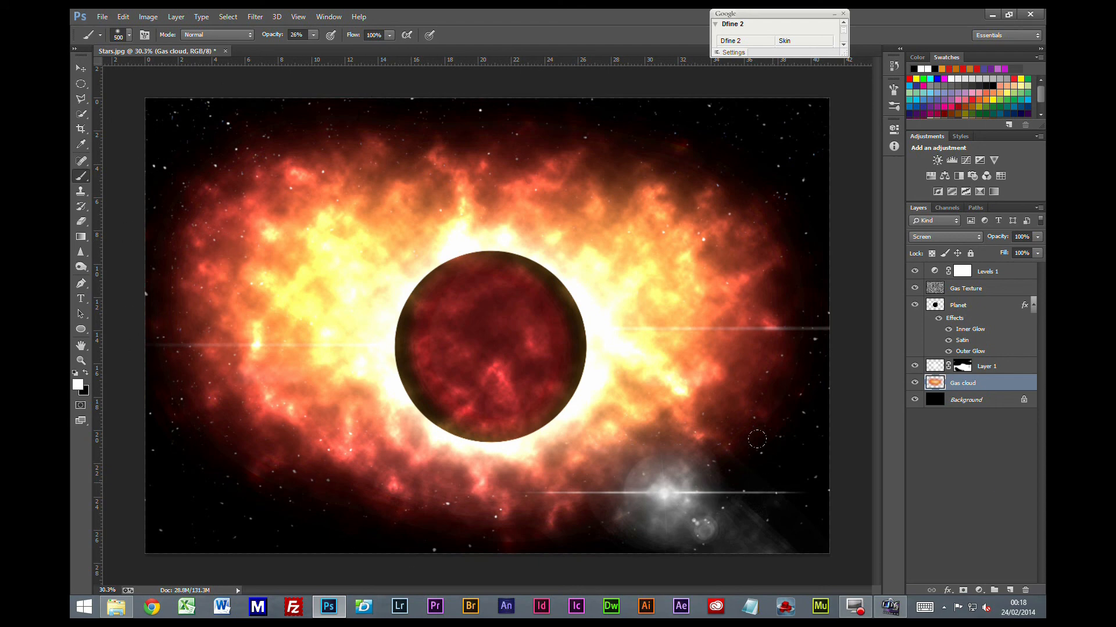
mouse_move(218, 265)
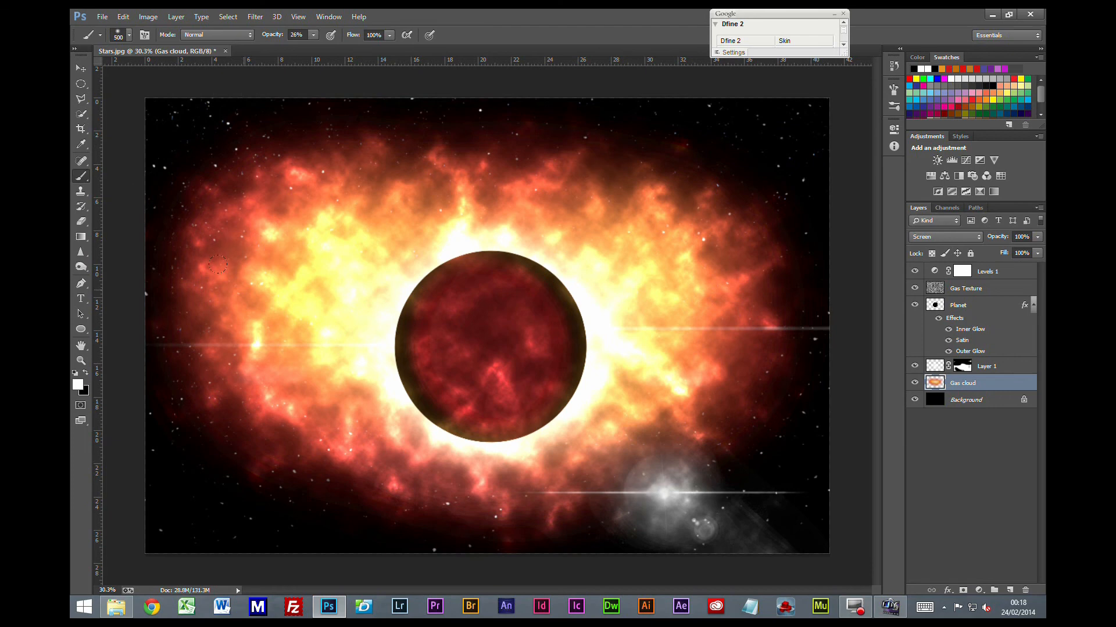